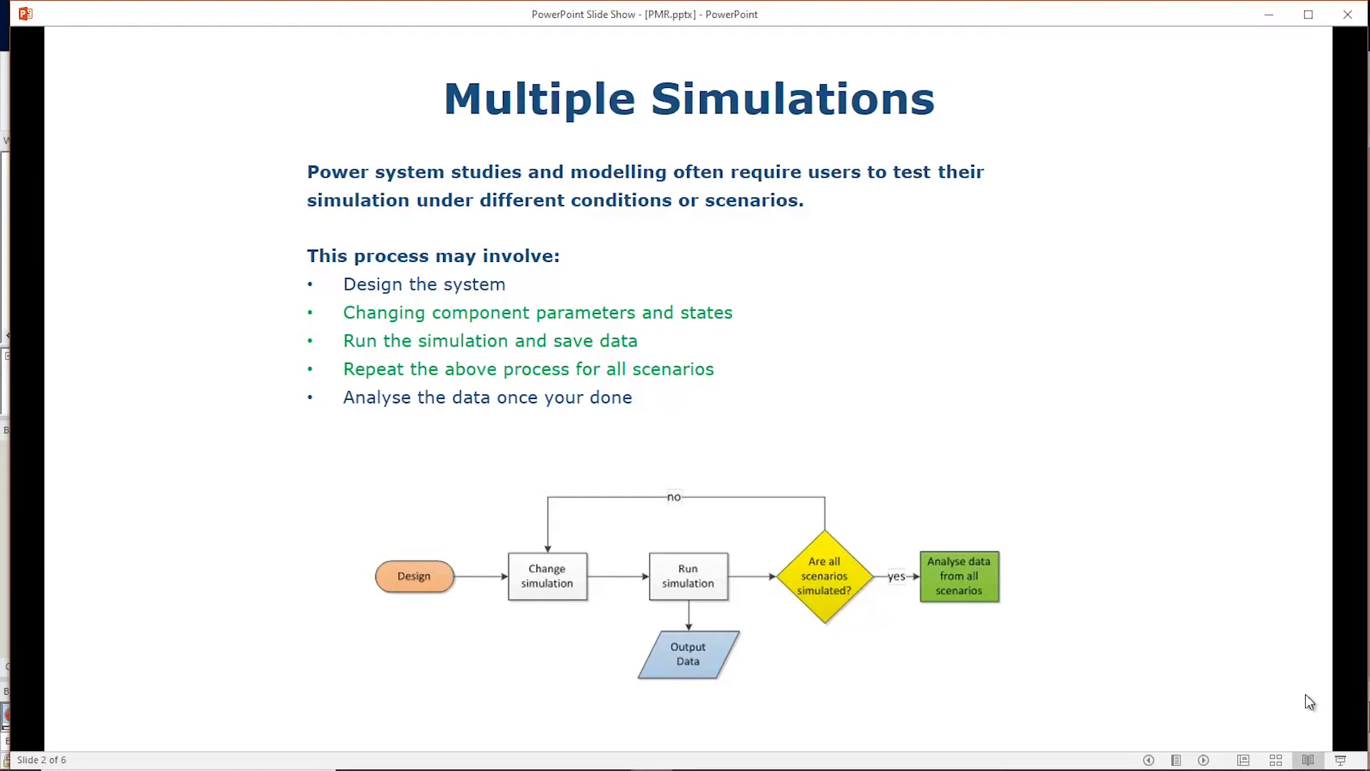
mouse_move(1124, 666)
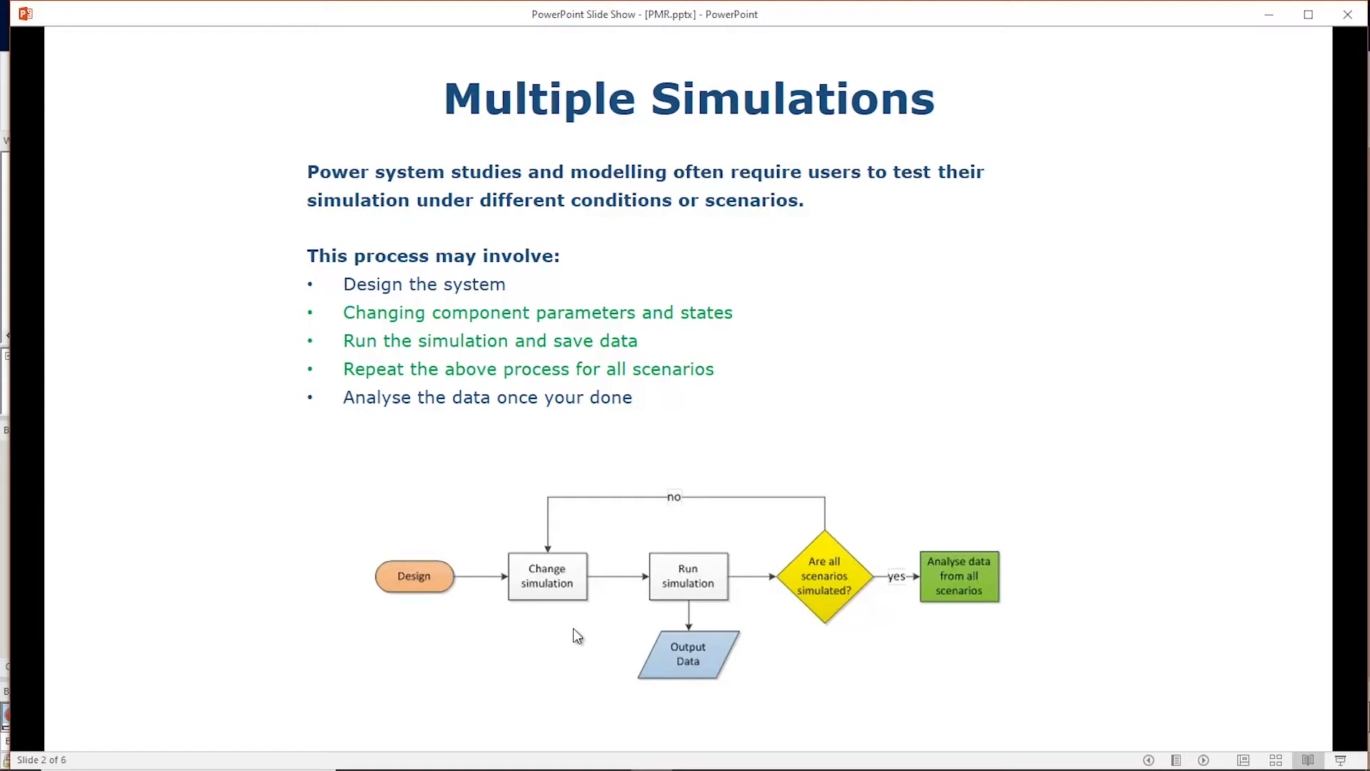
mouse_move(560, 533)
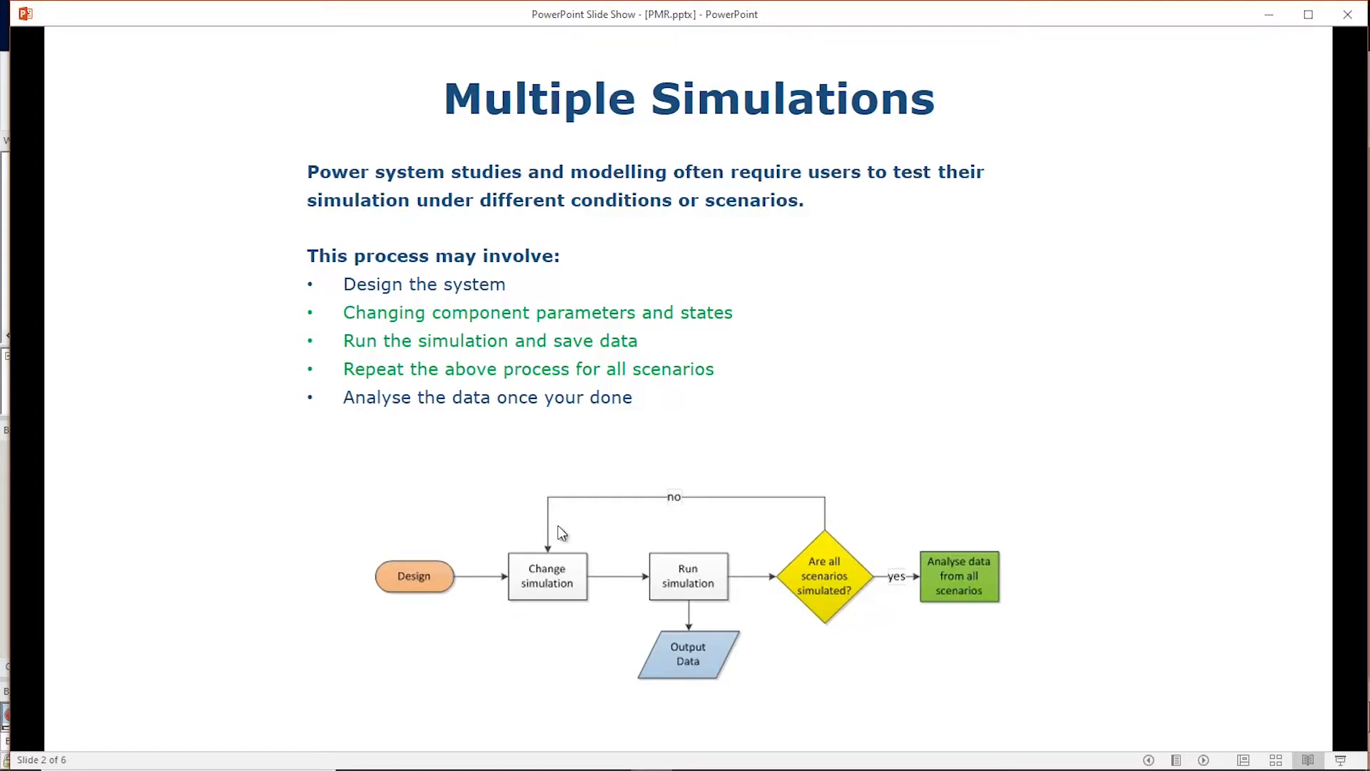
mouse_move(729, 561)
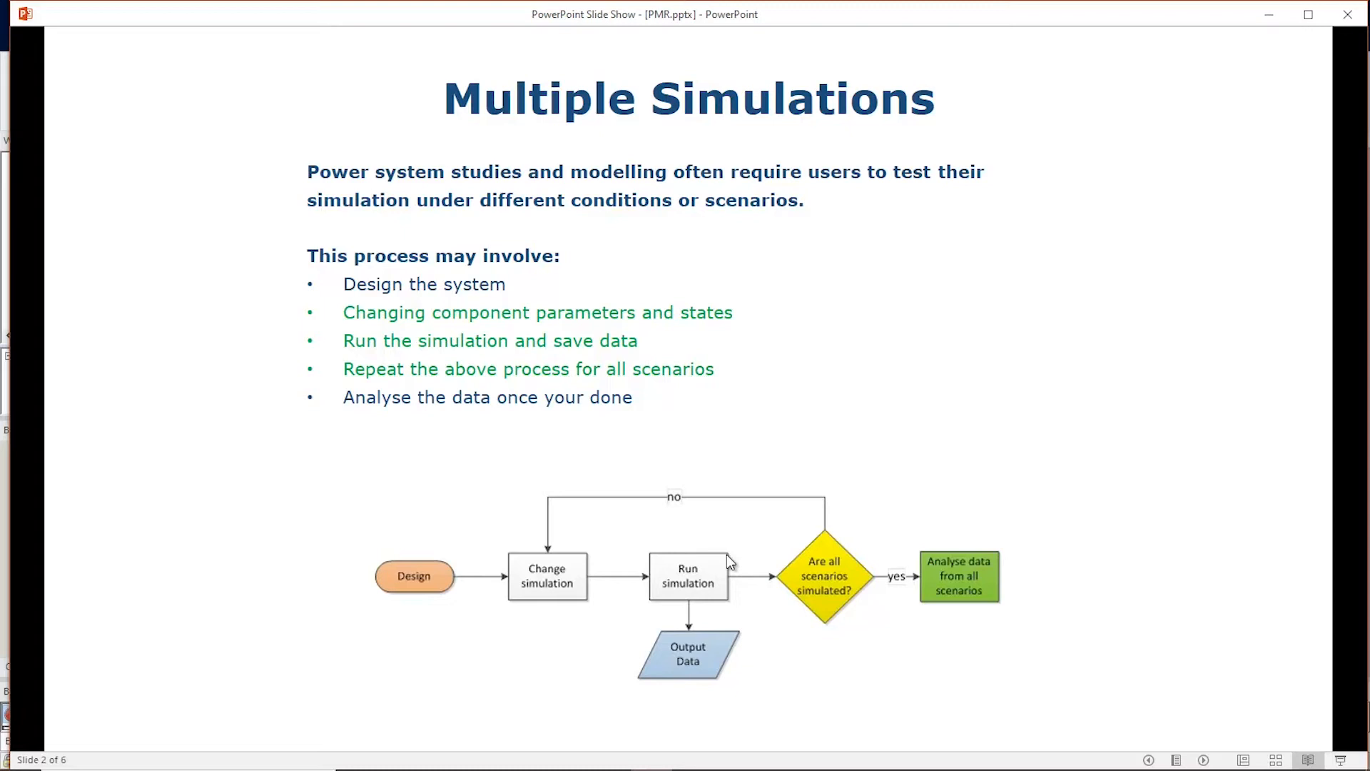
mouse_move(657, 613)
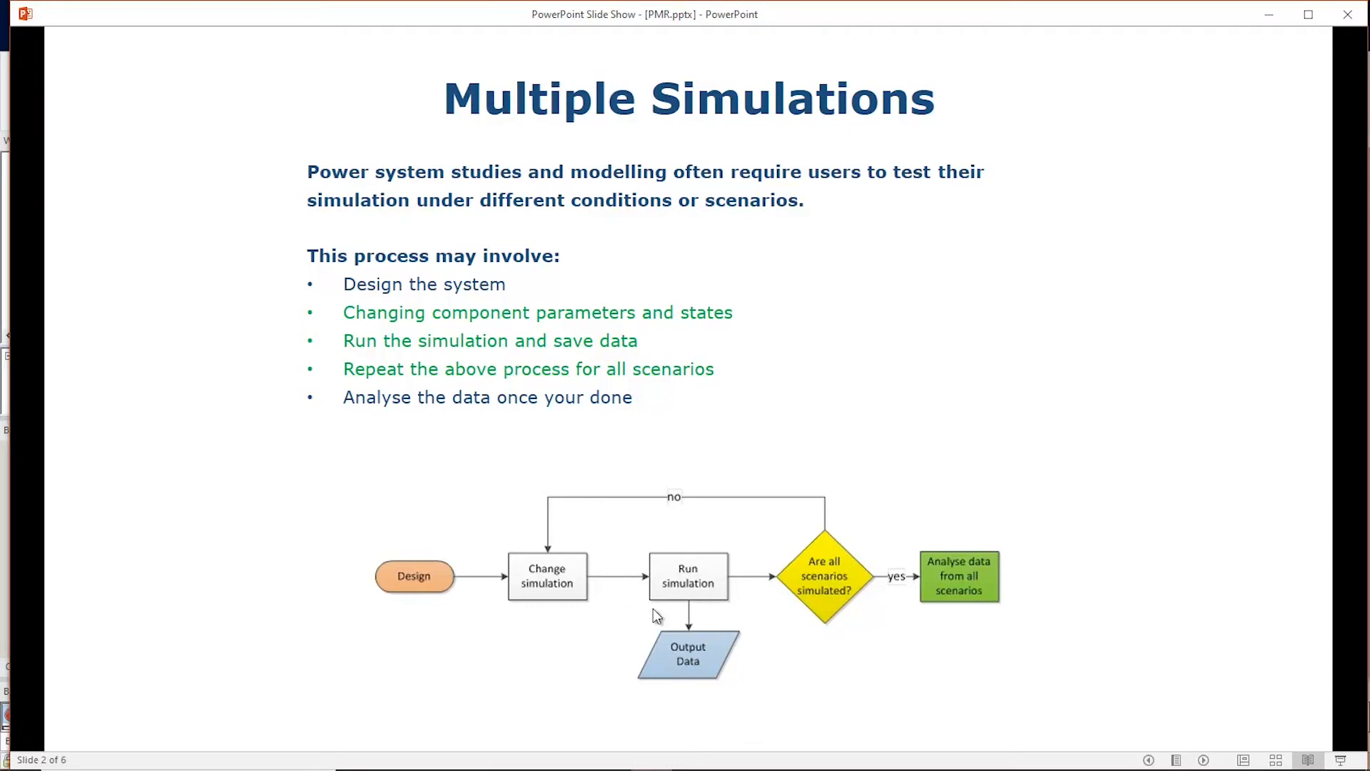
mouse_move(680, 499)
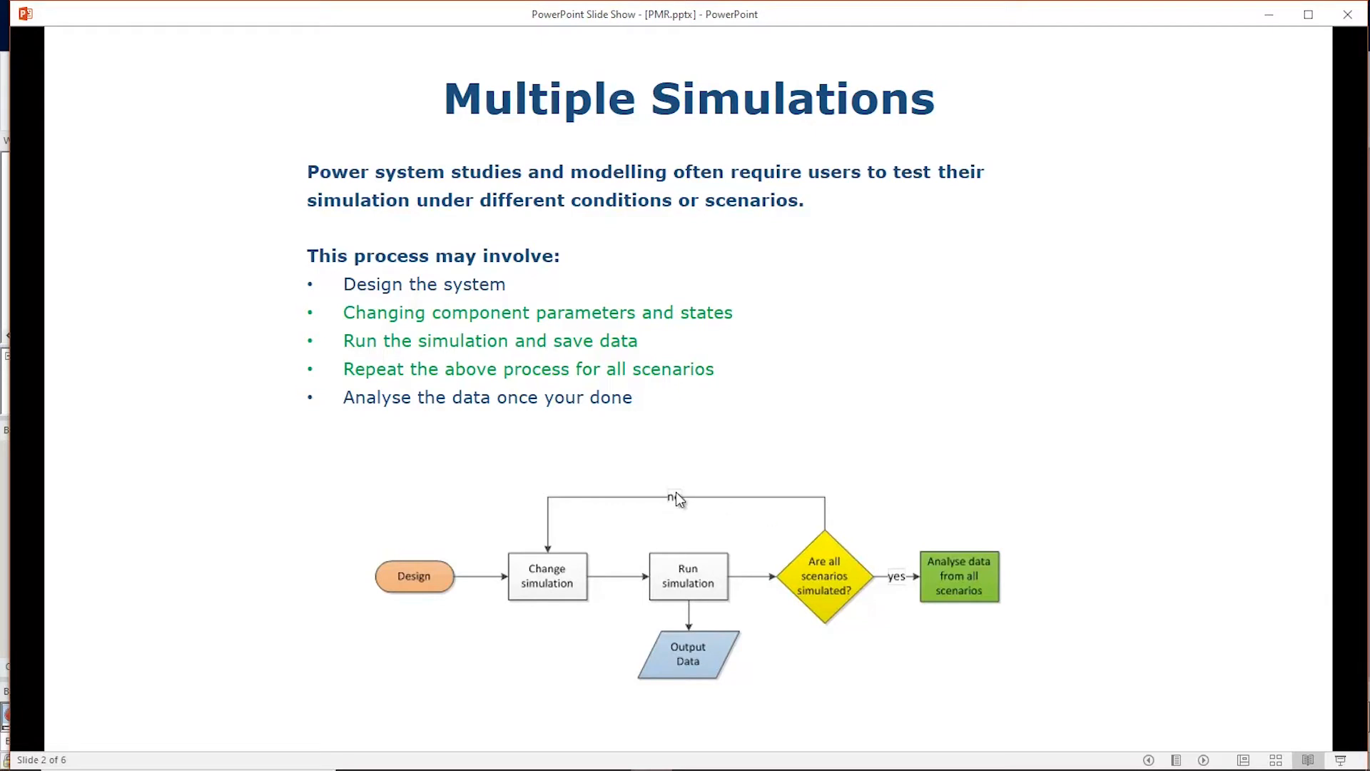
mouse_move(865, 665)
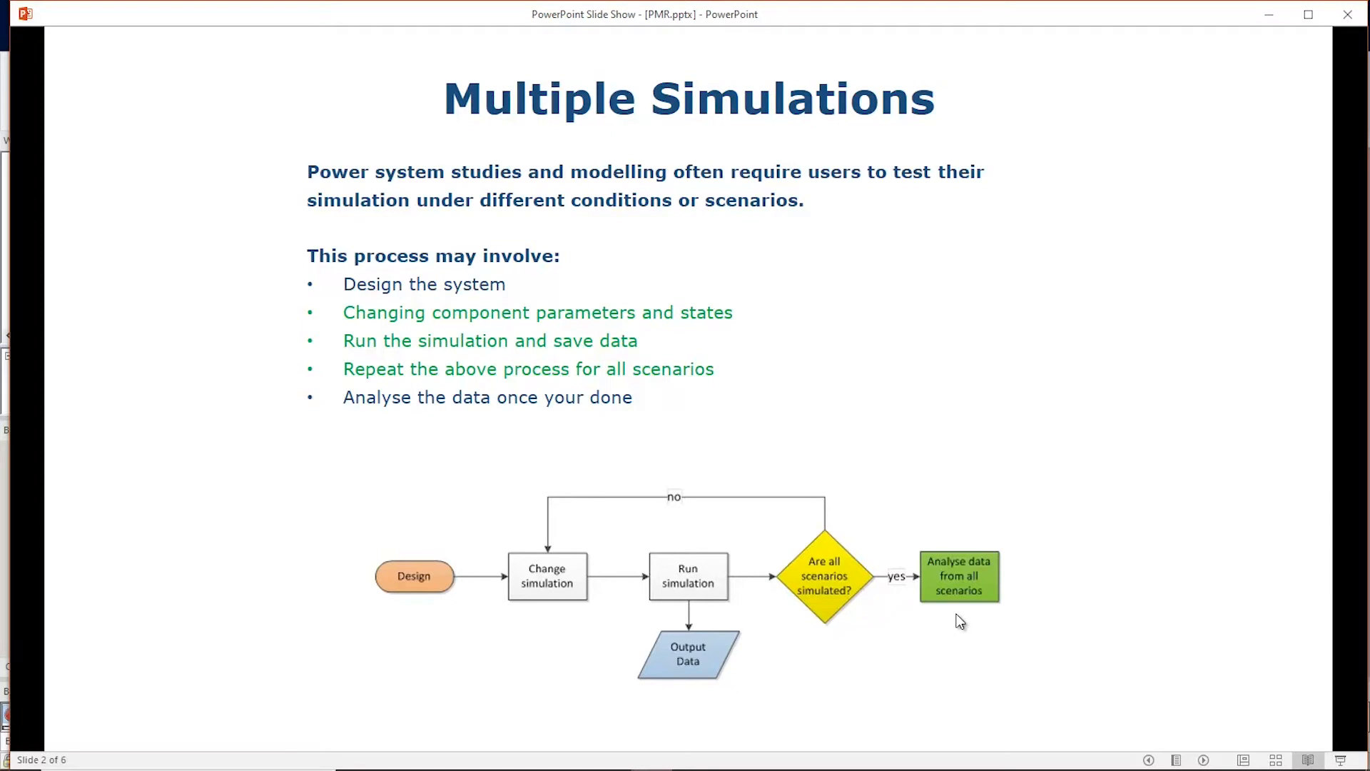
Step: Advance the slideshow to slide 3 on PSCAD 4.5.x Multiple Run support
key("right")
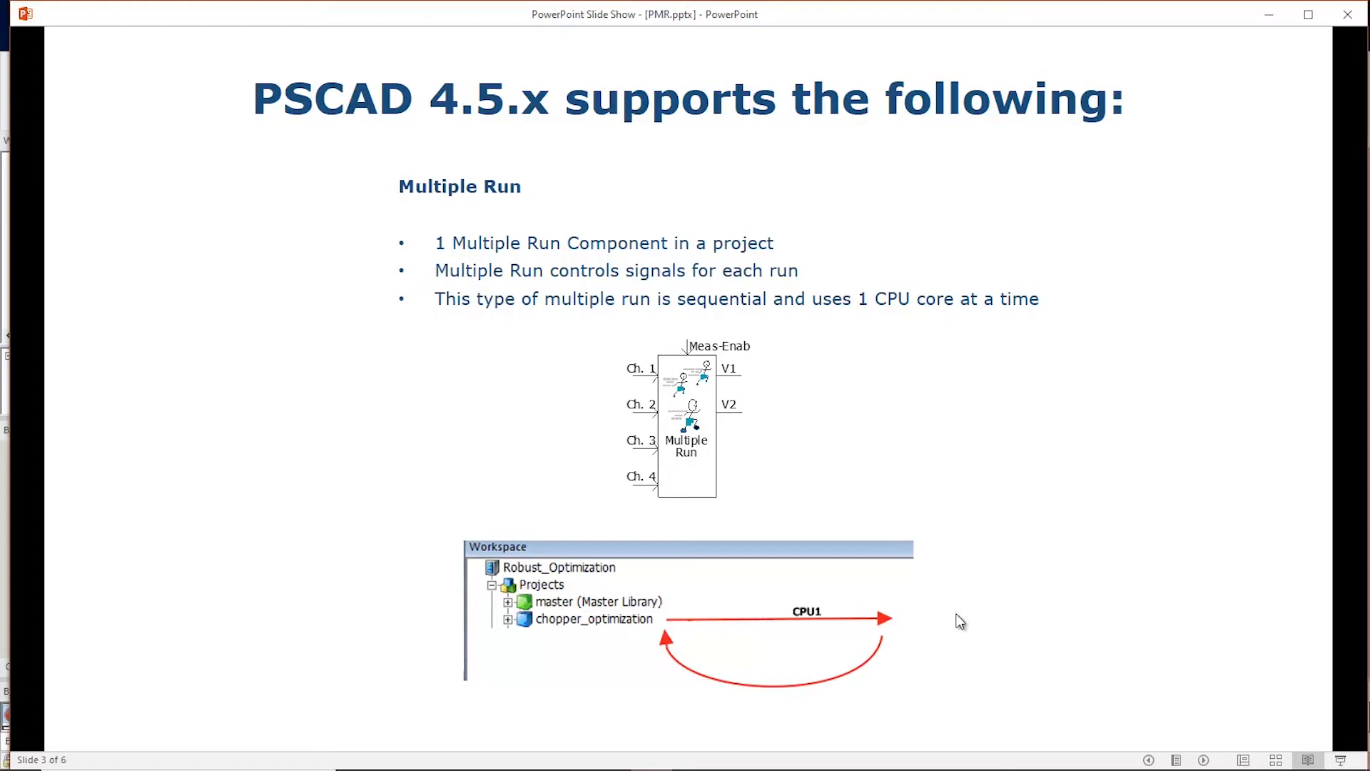
Step: Advance past the PMR old-way slide 4 to slide 5 on the one-slave new way
key("right")
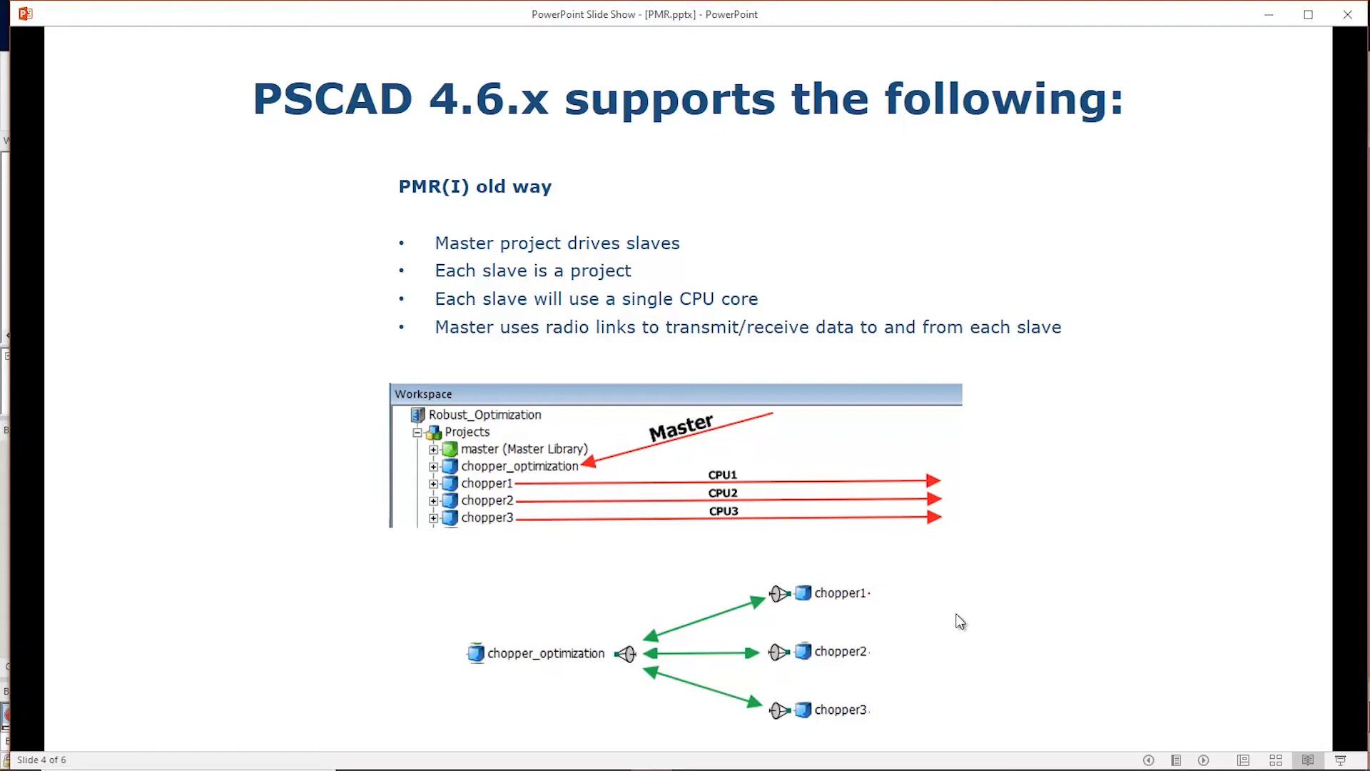
key("right")
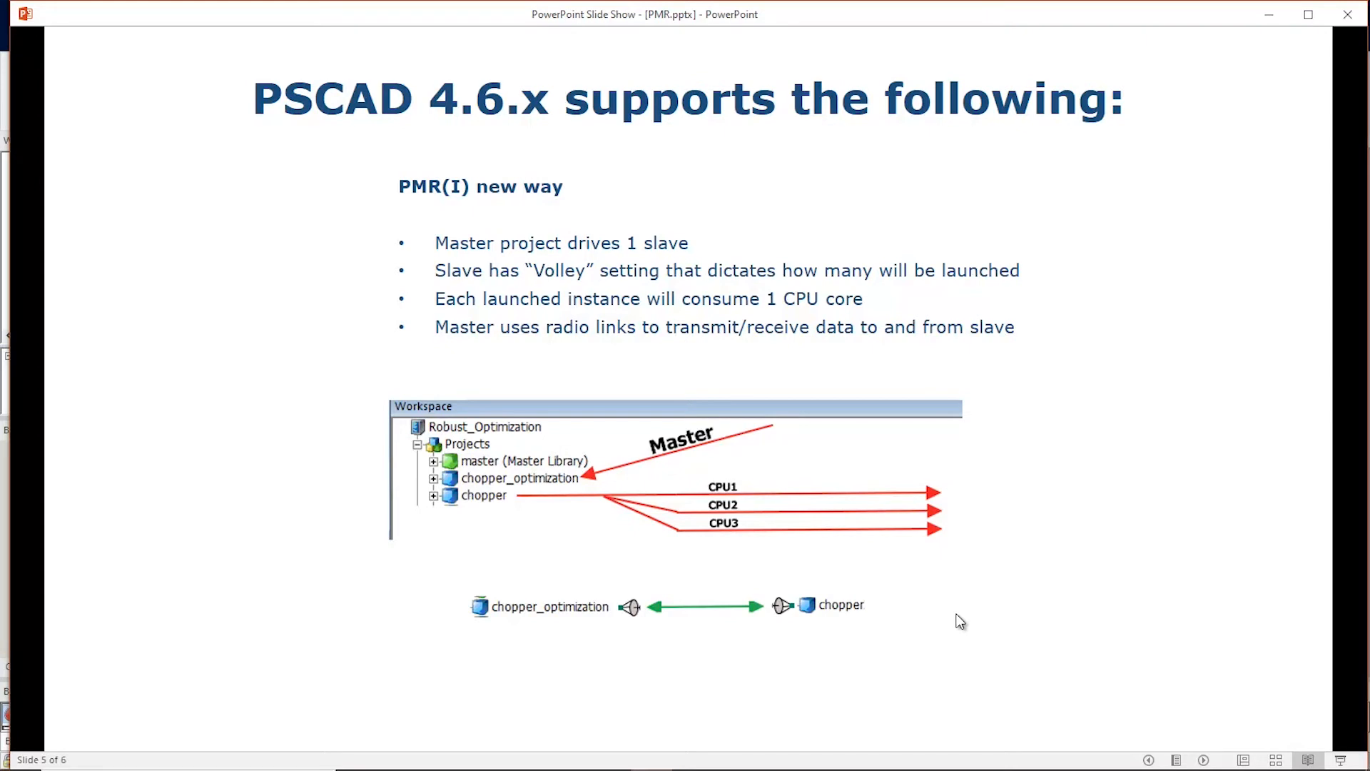
Step: Advance to final slide 6 on PSCAD Version 5 PMR as a multi-core parameter sweep
key("right")
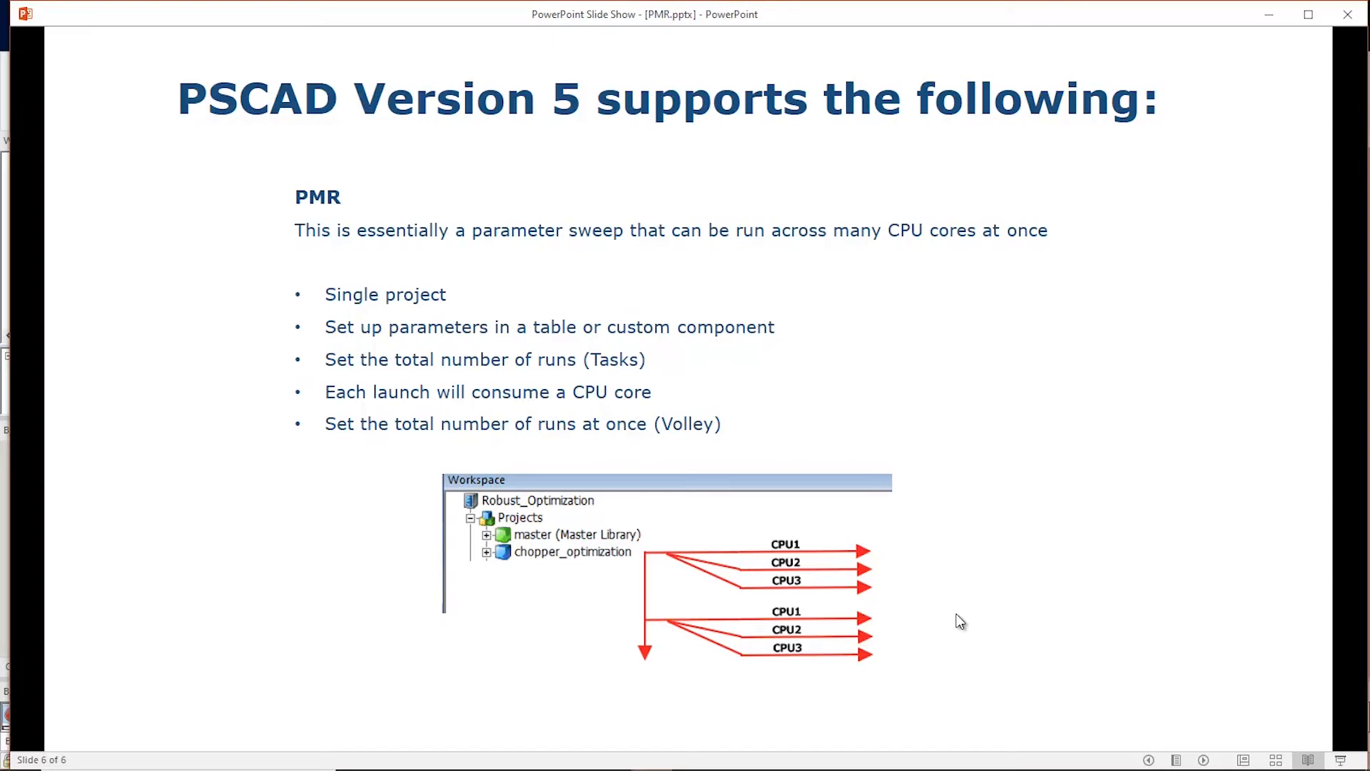
mouse_move(1005, 767)
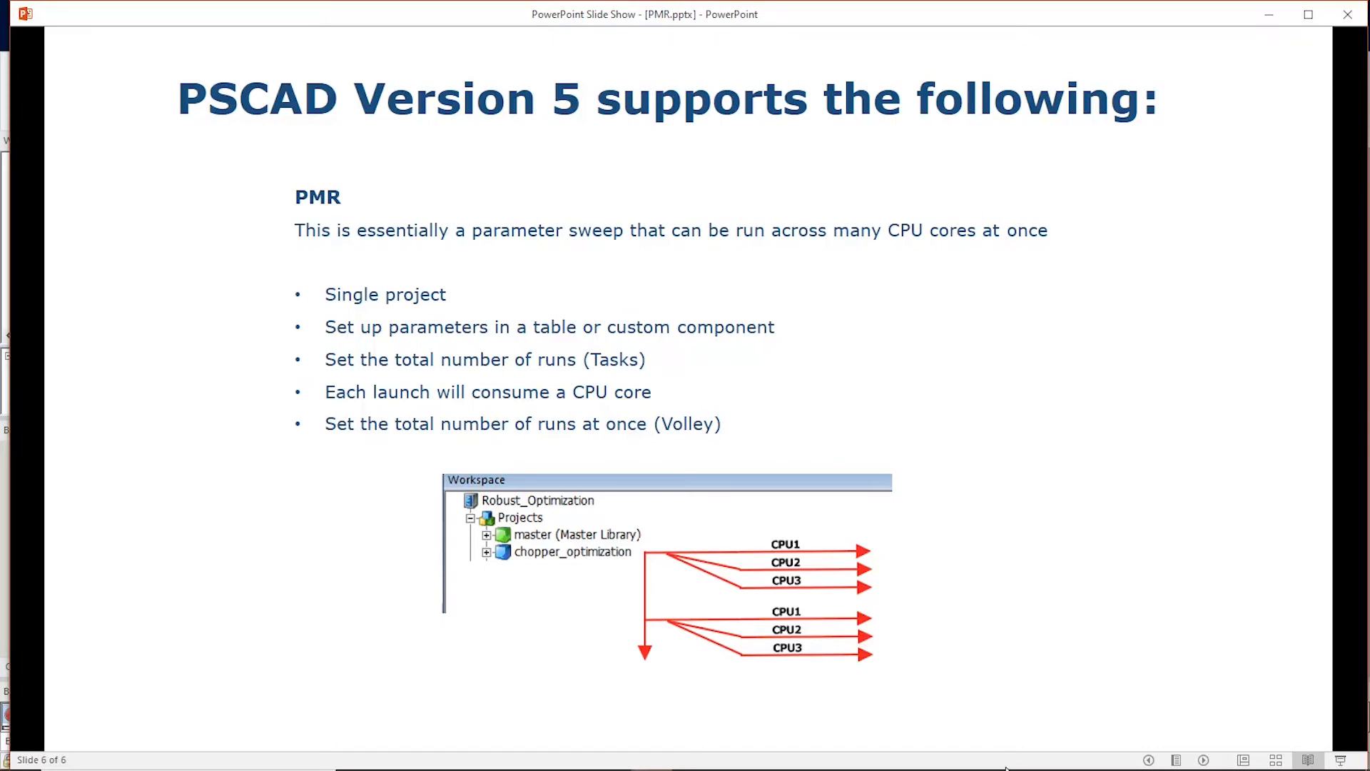
mouse_move(959, 620)
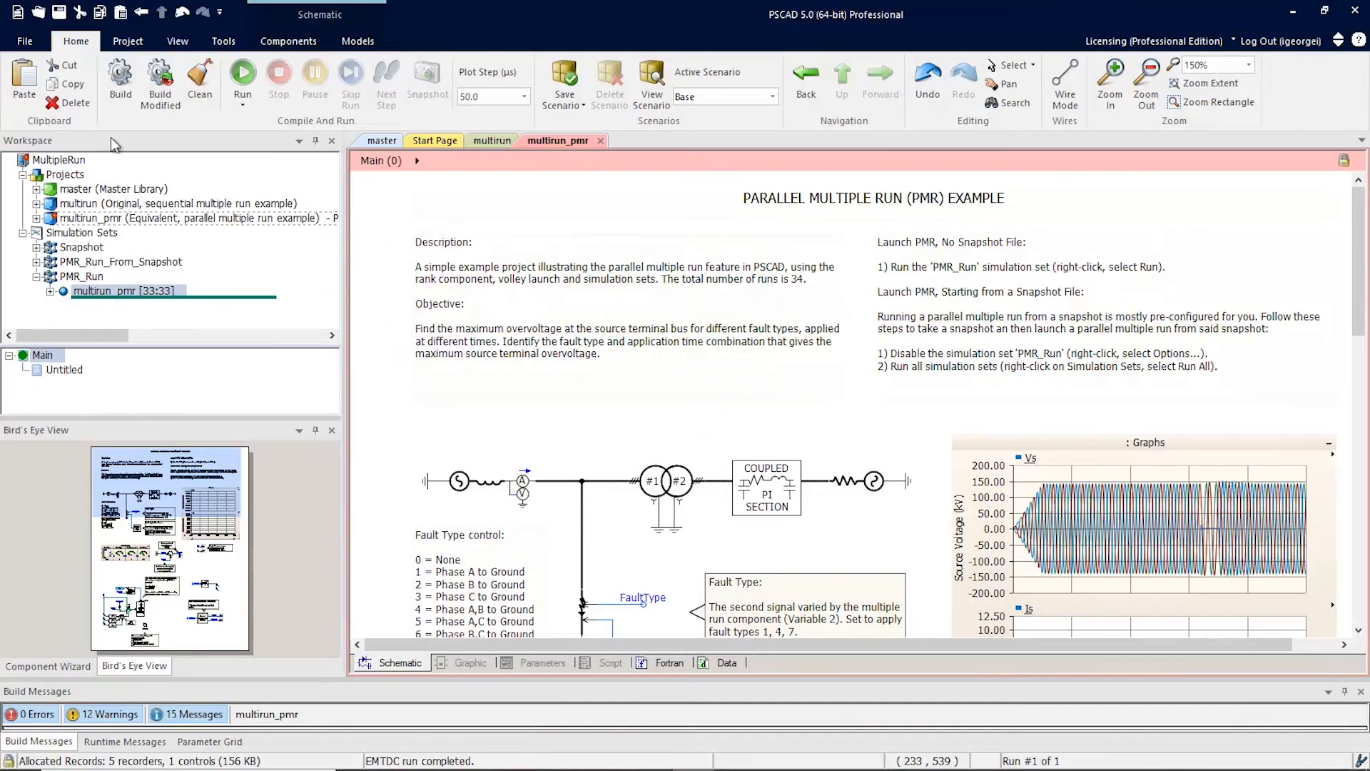
mouse_move(681, 439)
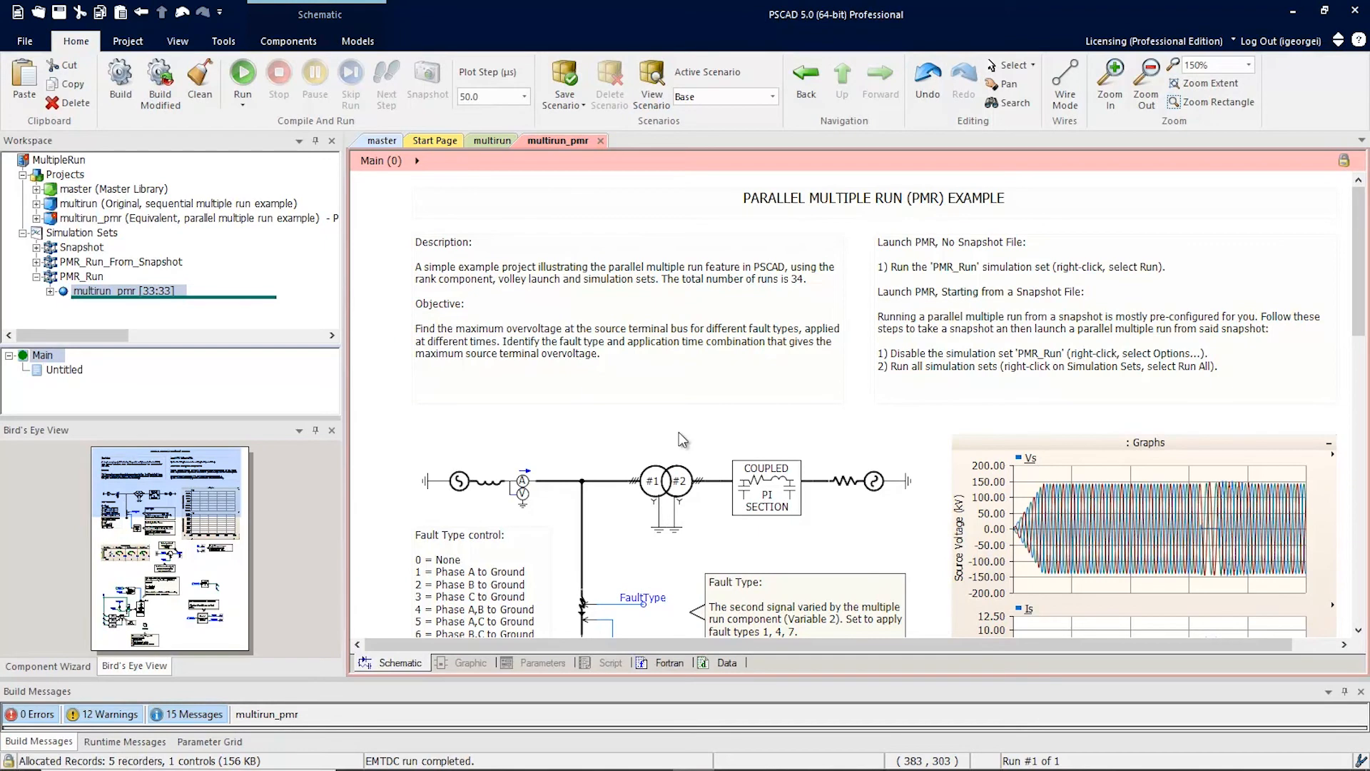
mouse_move(677, 441)
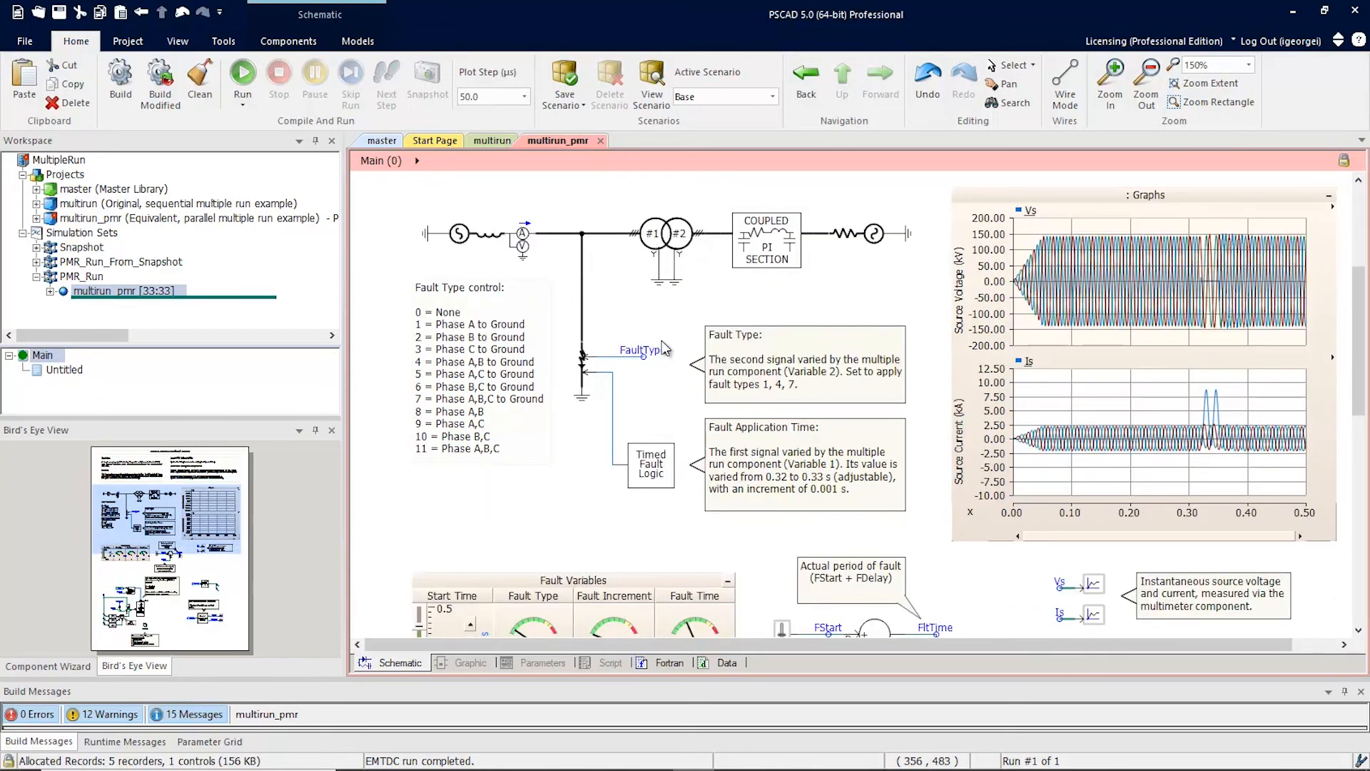
Step: Focus the multirun_pmr schematic canvas and scroll down to the Parallel Multiple Run Control
left_click(803, 463)
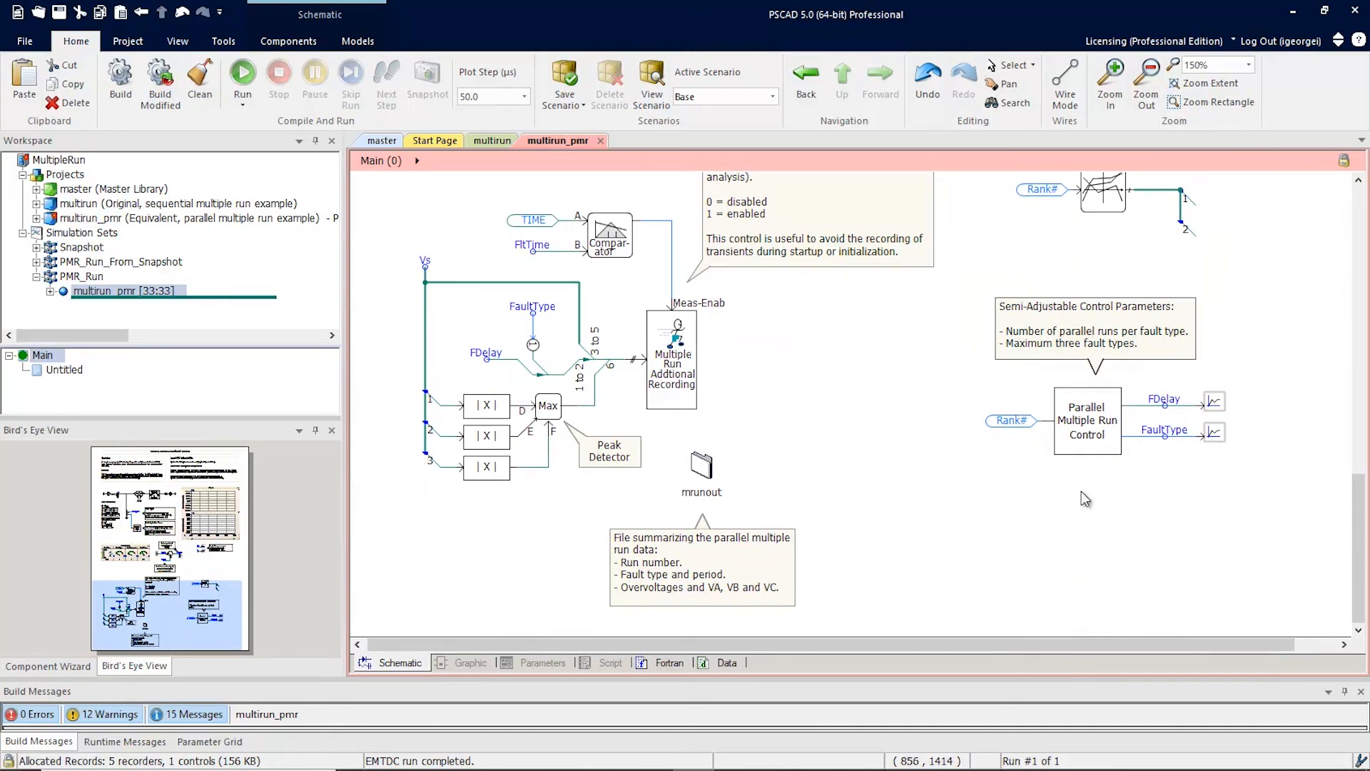
mouse_move(1018, 451)
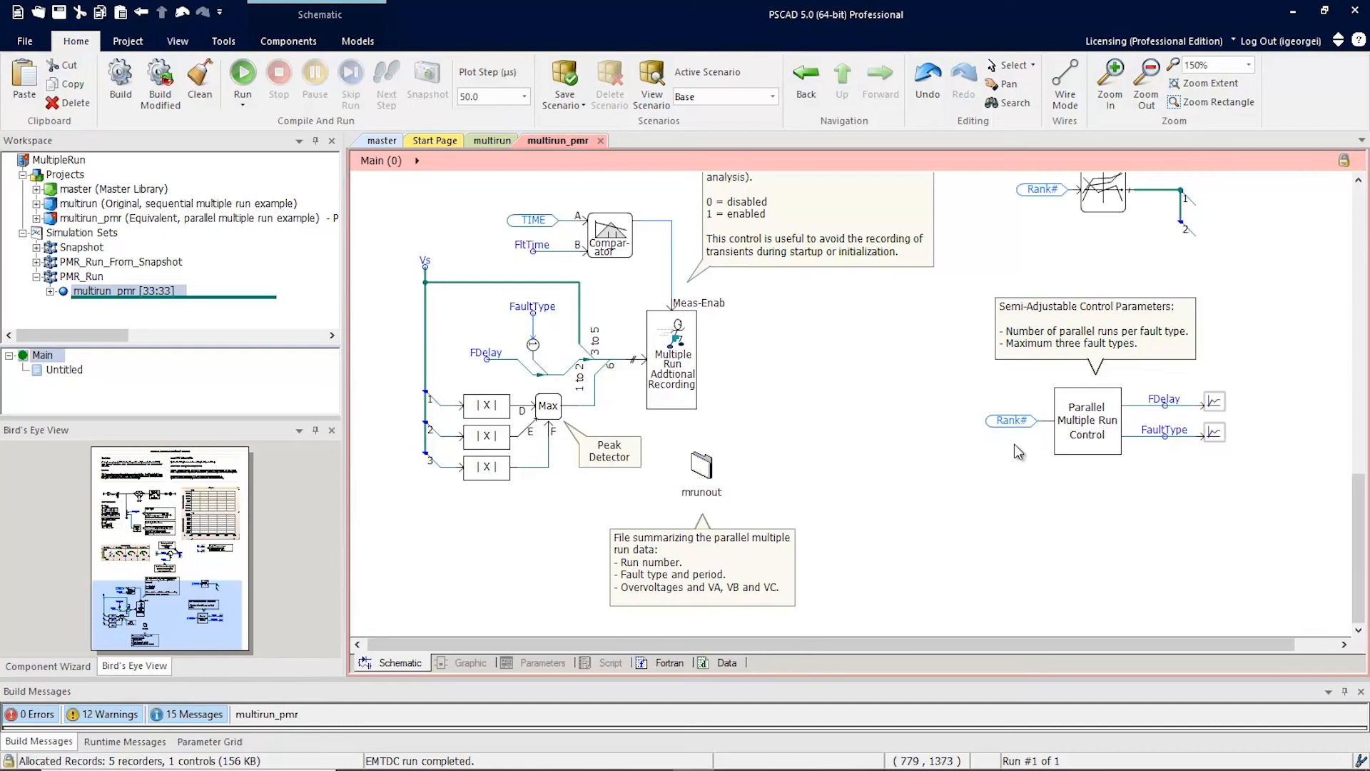
Step: Select the Parallel Multiple Run Control block outputting FDelay and FaultType
left_click(1086, 420)
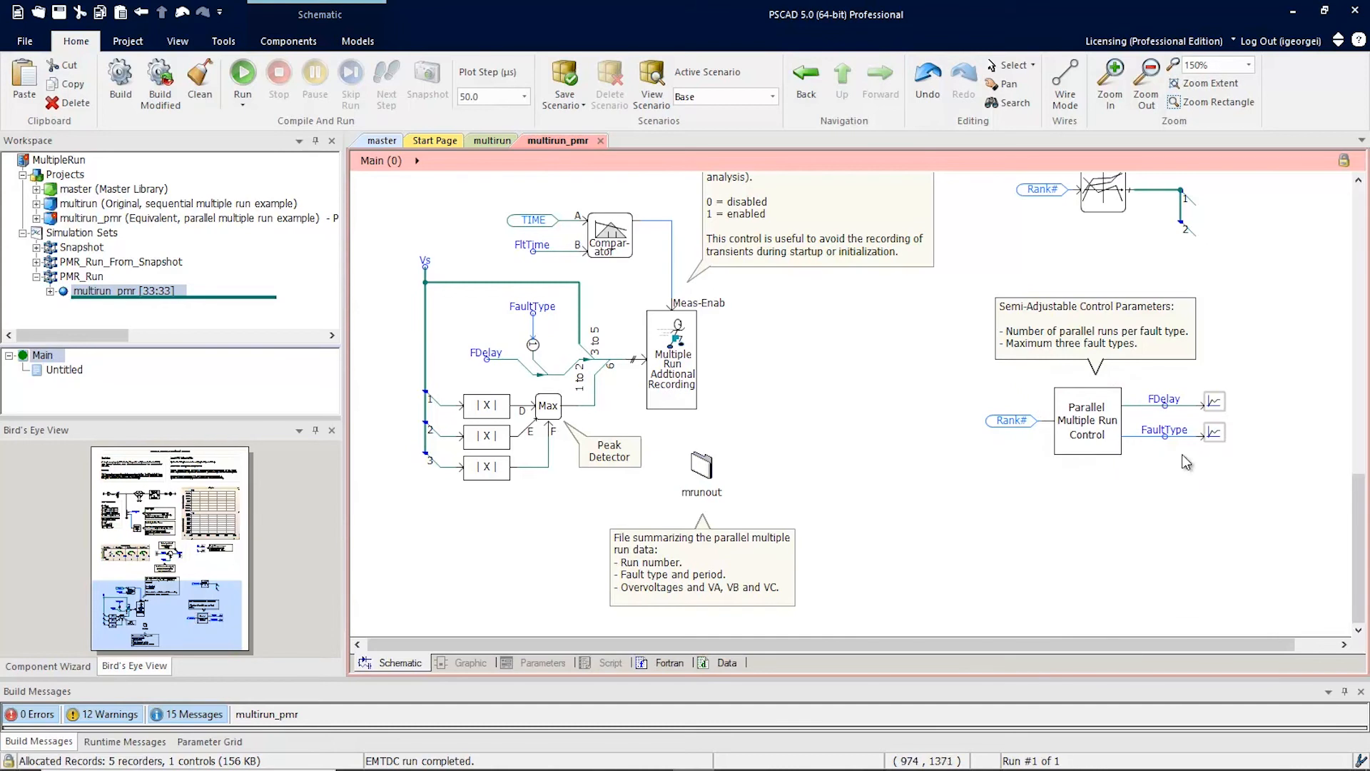
mouse_move(1179, 462)
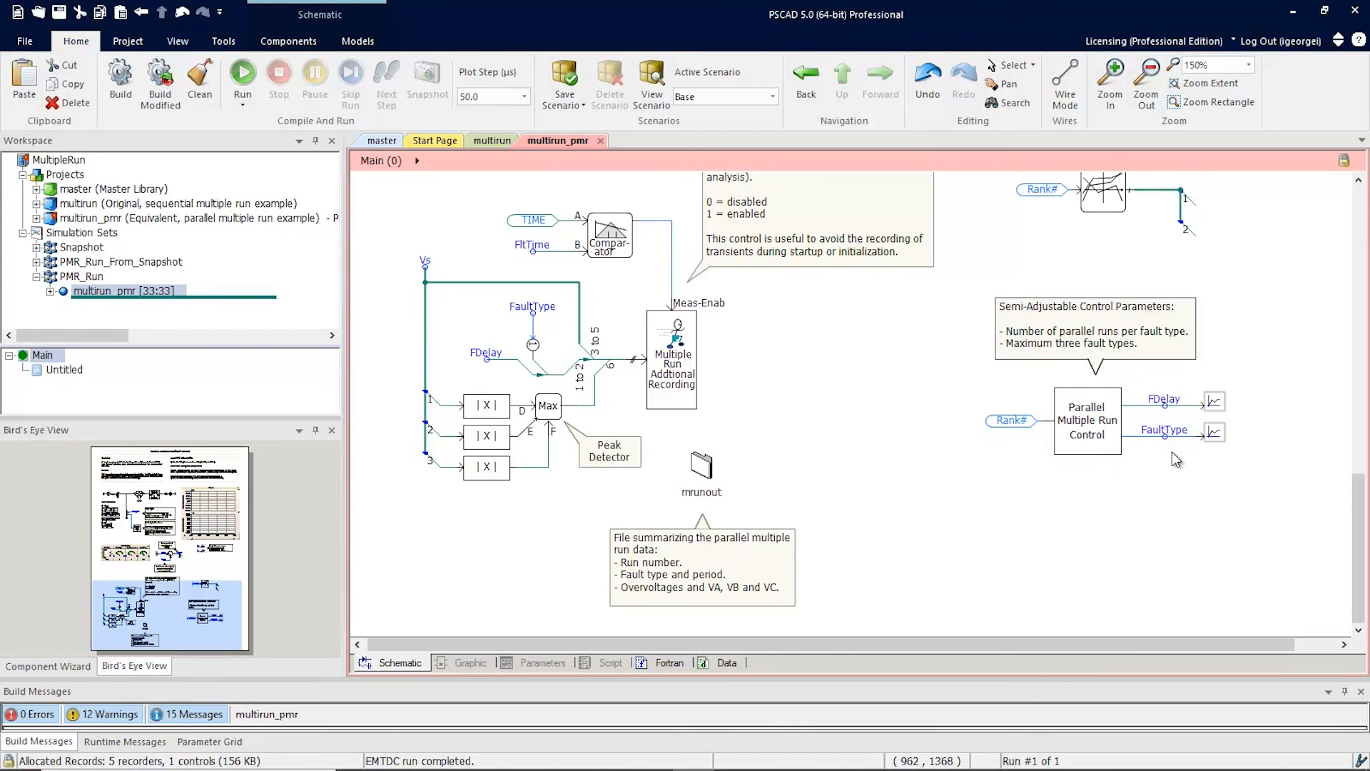
mouse_move(1191, 471)
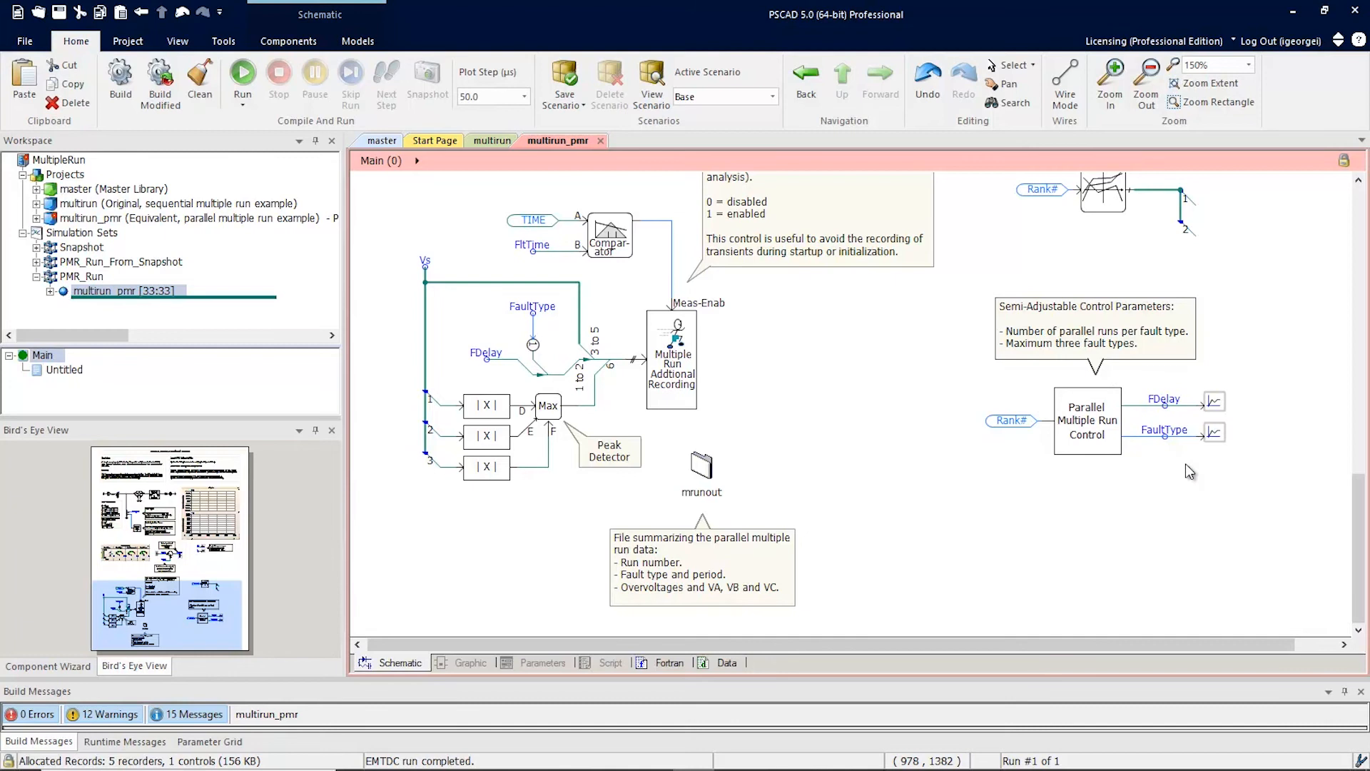
left_click(1087, 420)
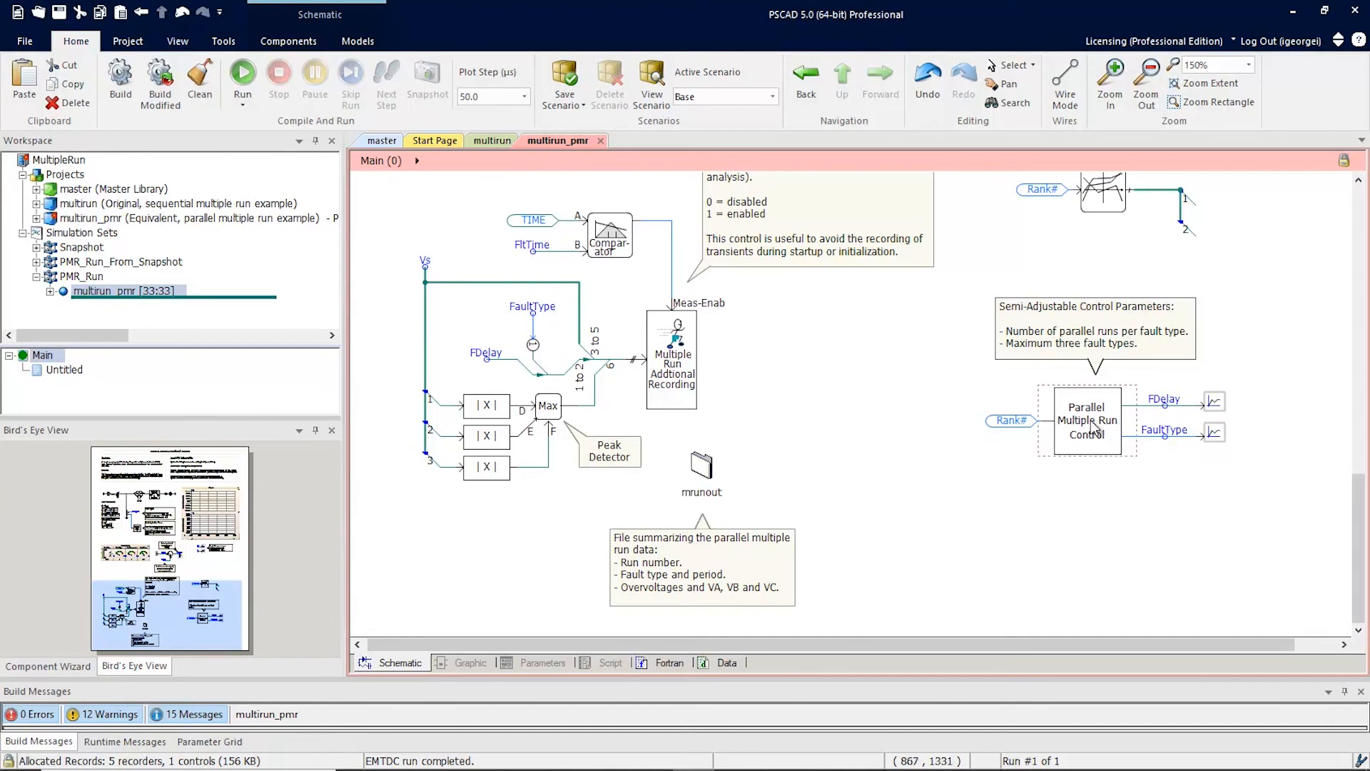
double_click(1087, 421)
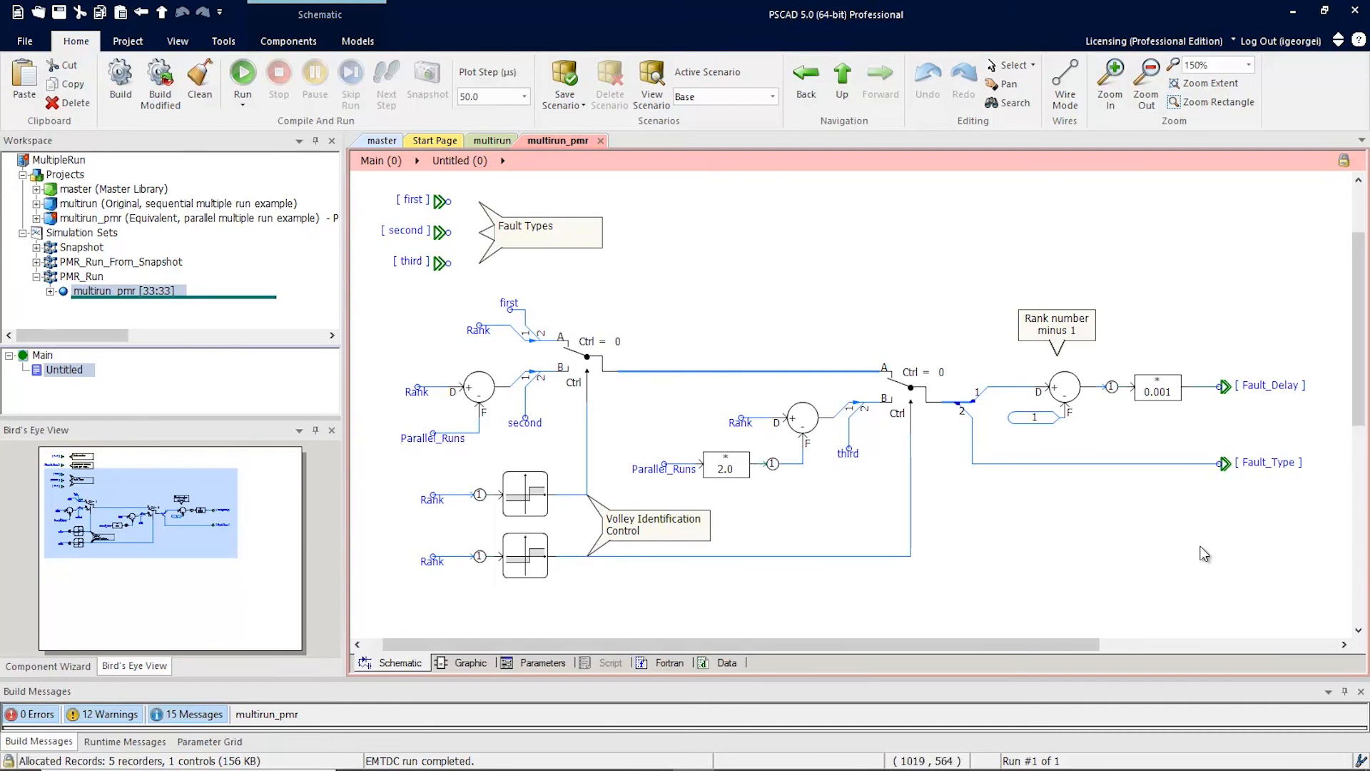
left_click(1272, 385)
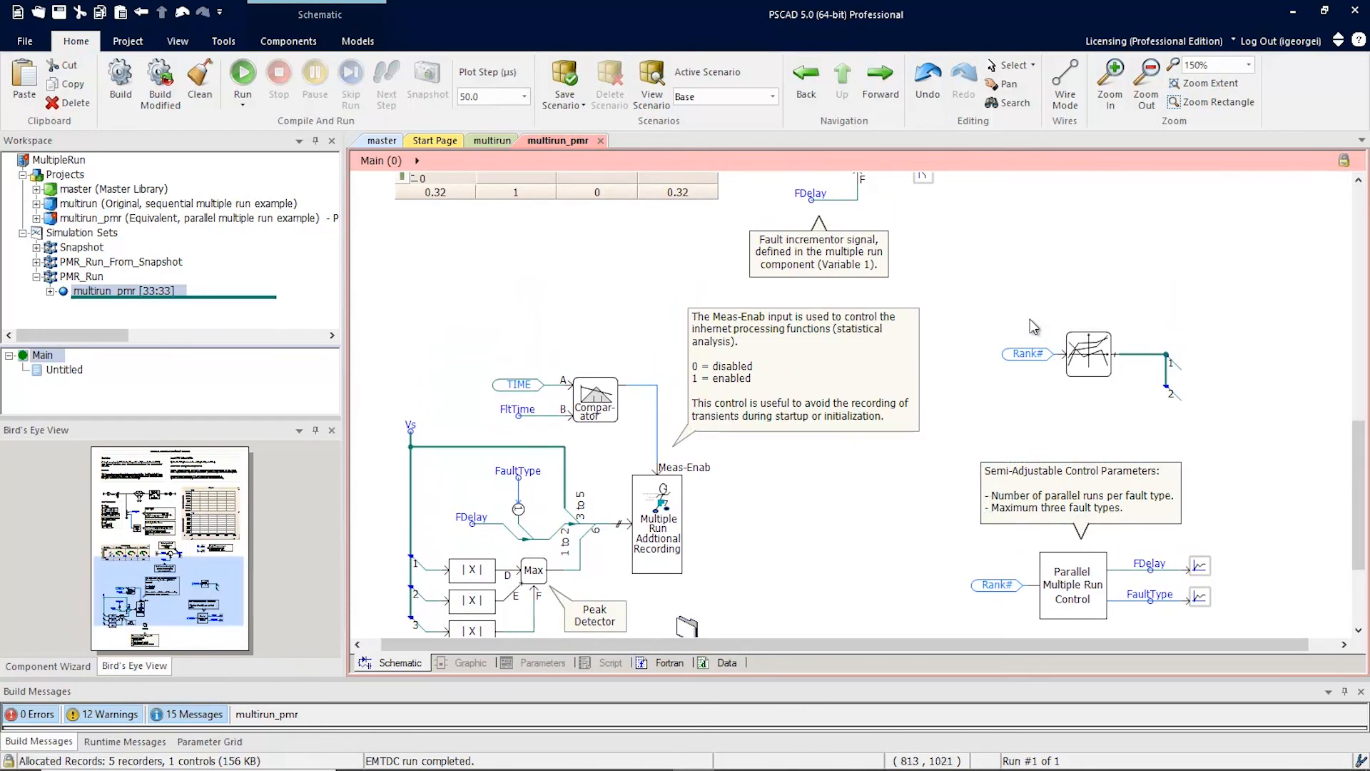
left_click(1088, 354)
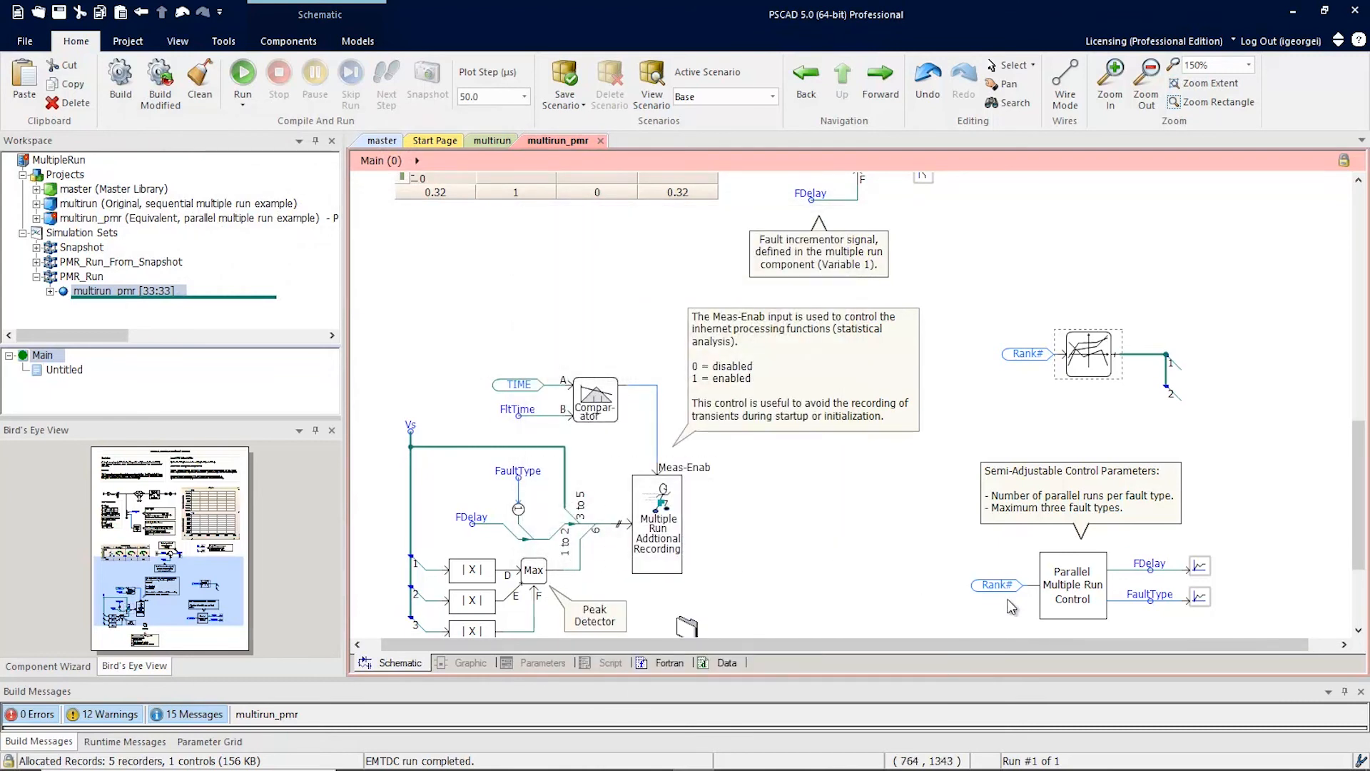
mouse_move(1254, 629)
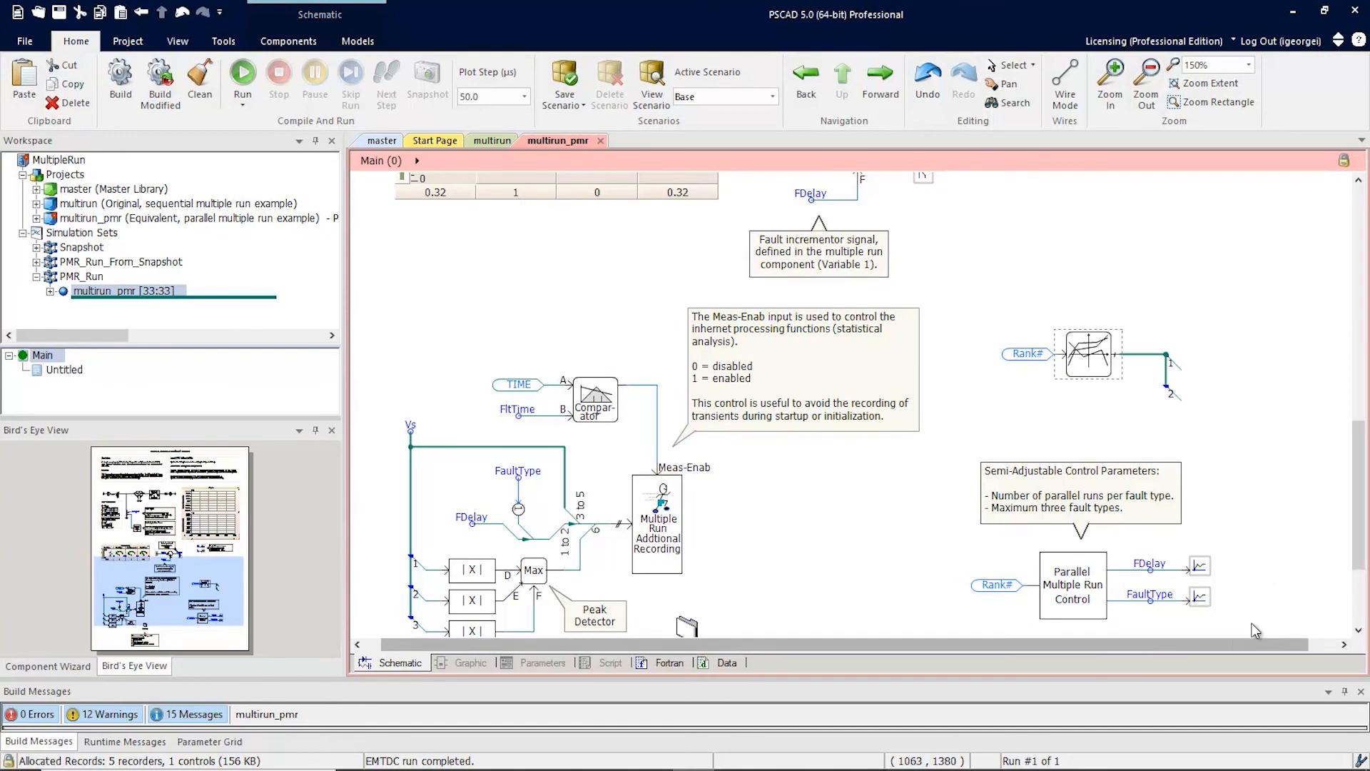
mouse_move(1128, 633)
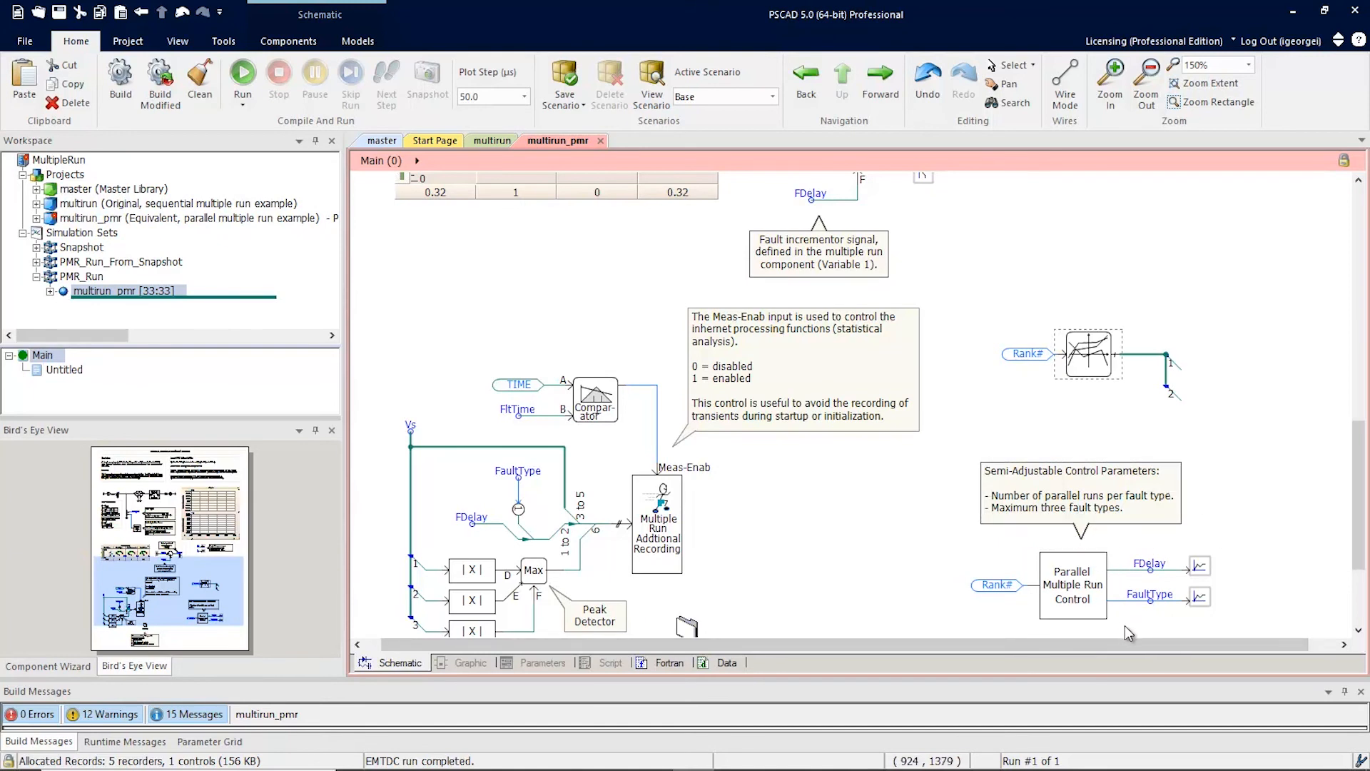
mouse_move(1159, 413)
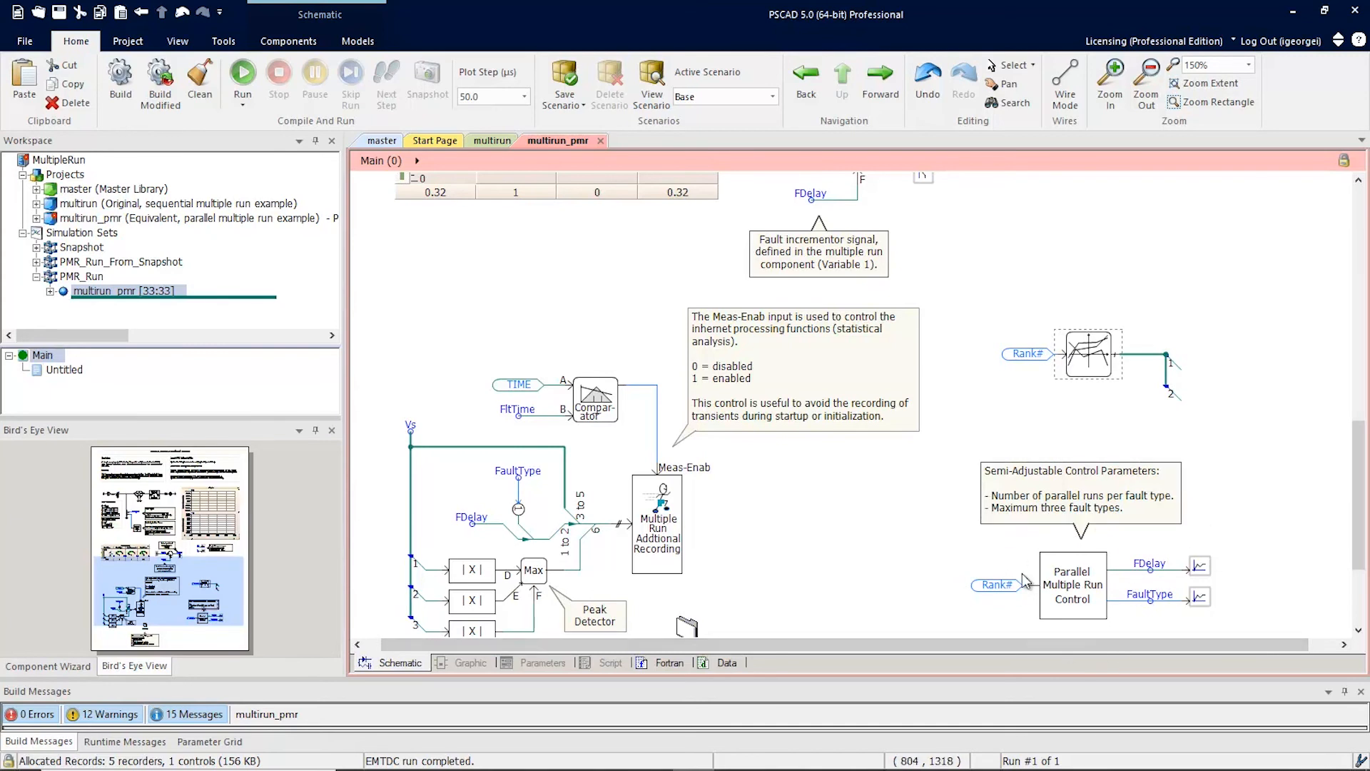
mouse_move(521, 315)
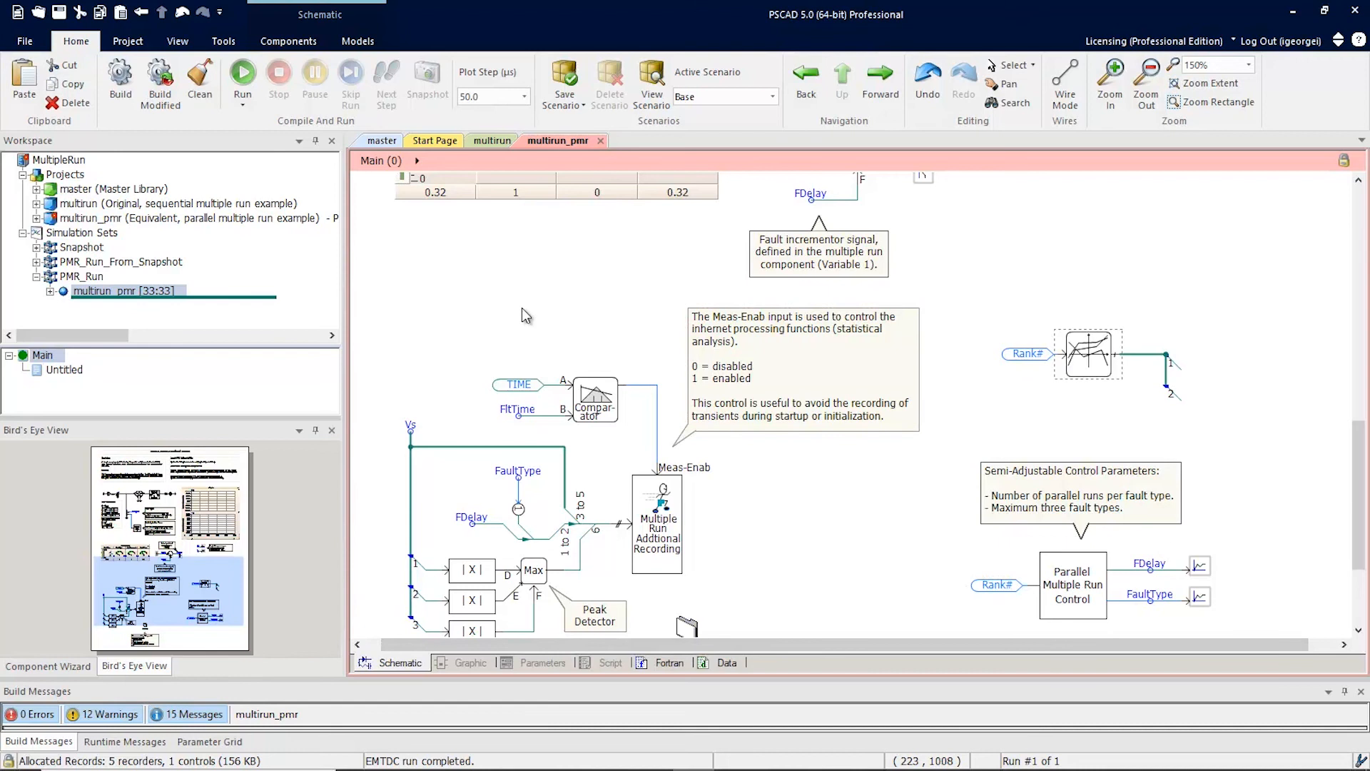
mouse_move(425, 324)
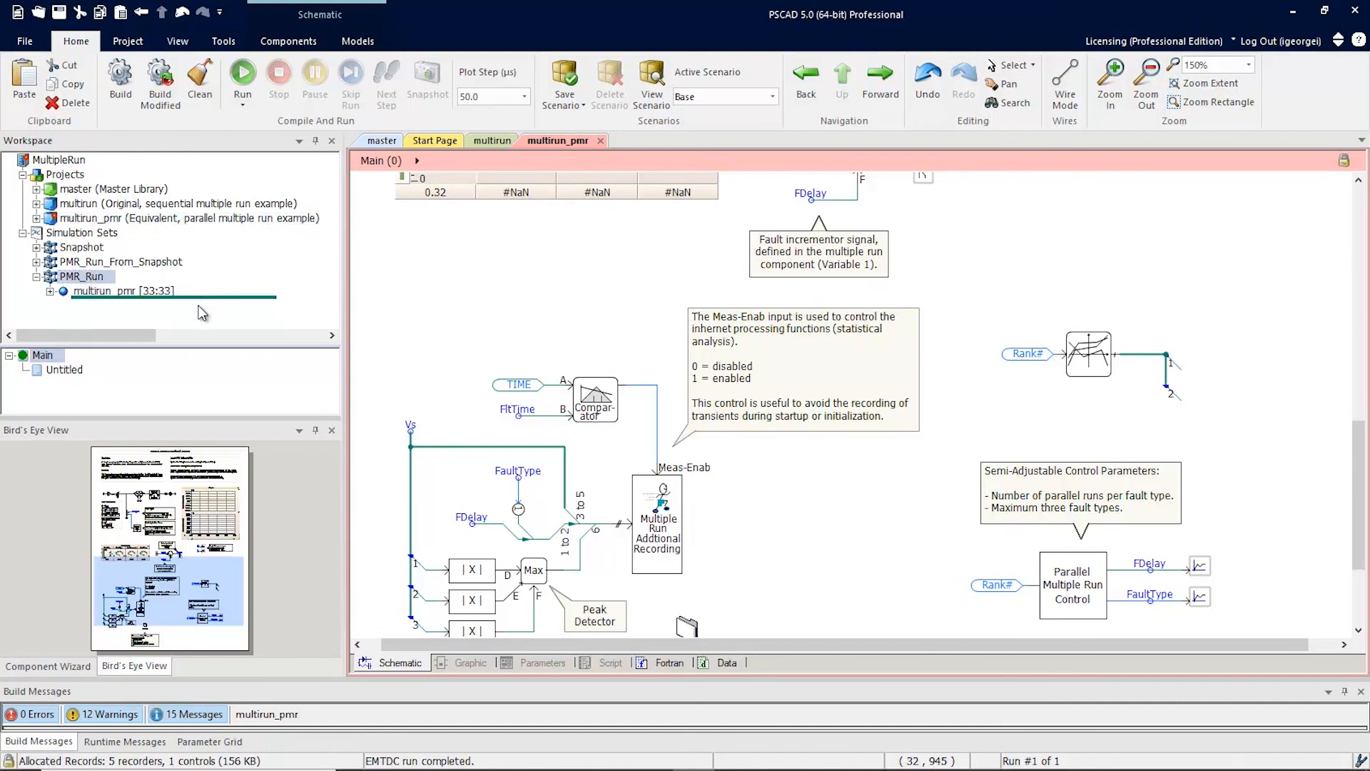
left_click(122, 290)
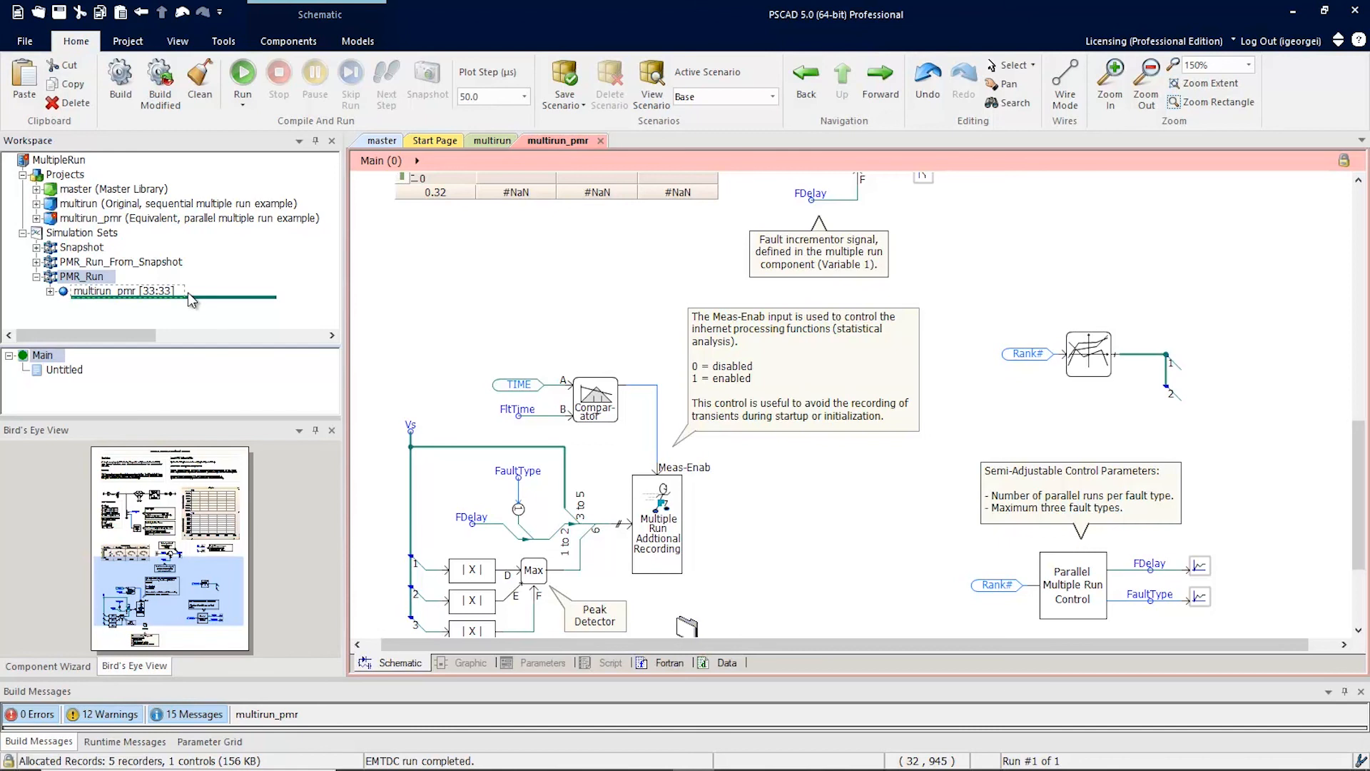
right_click(125, 291)
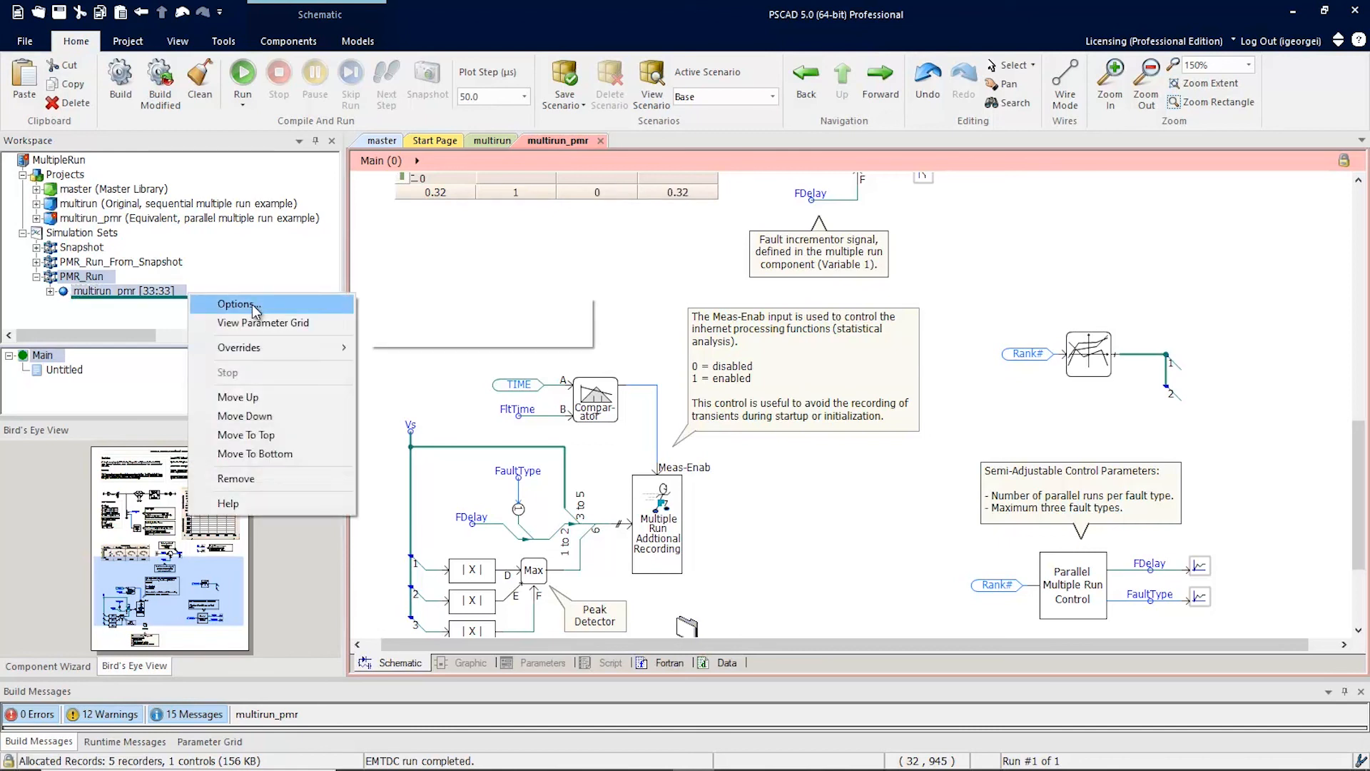
left_click(236, 303)
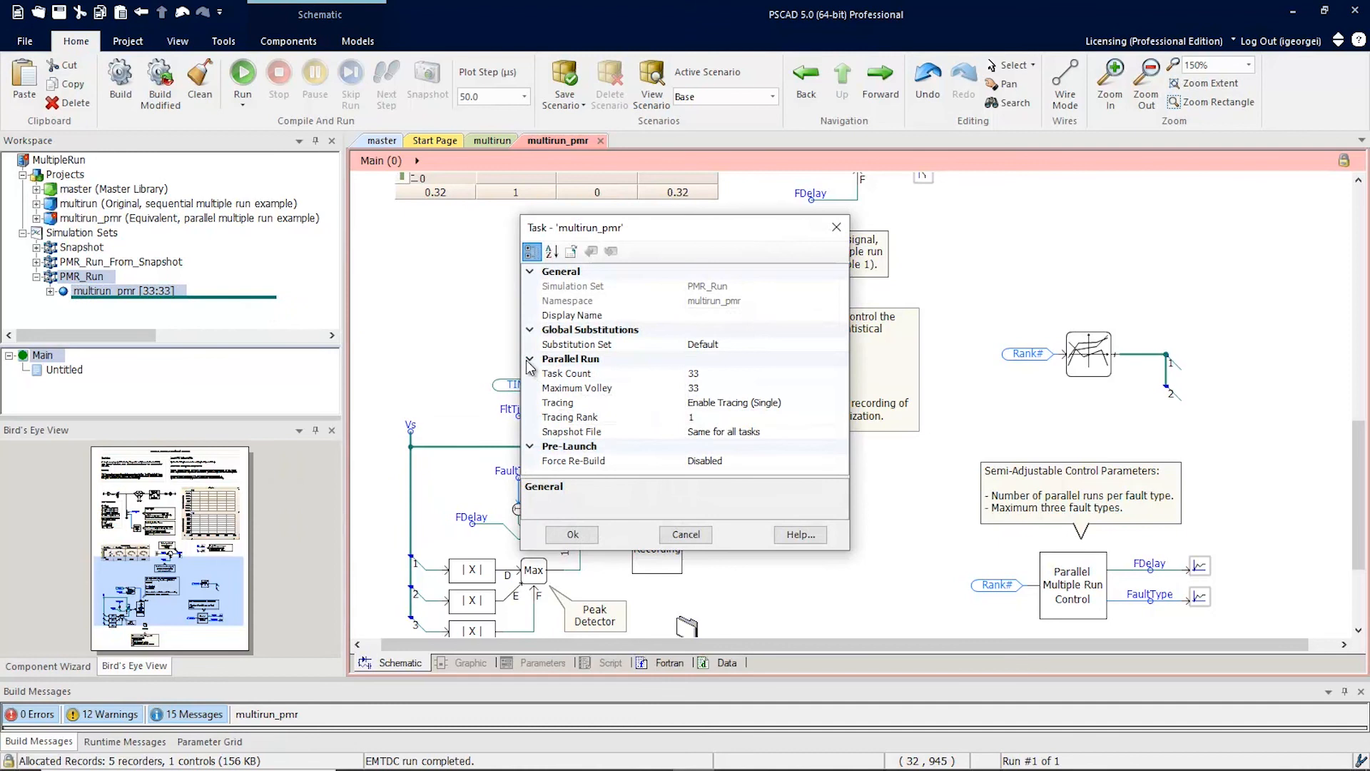
mouse_move(776, 389)
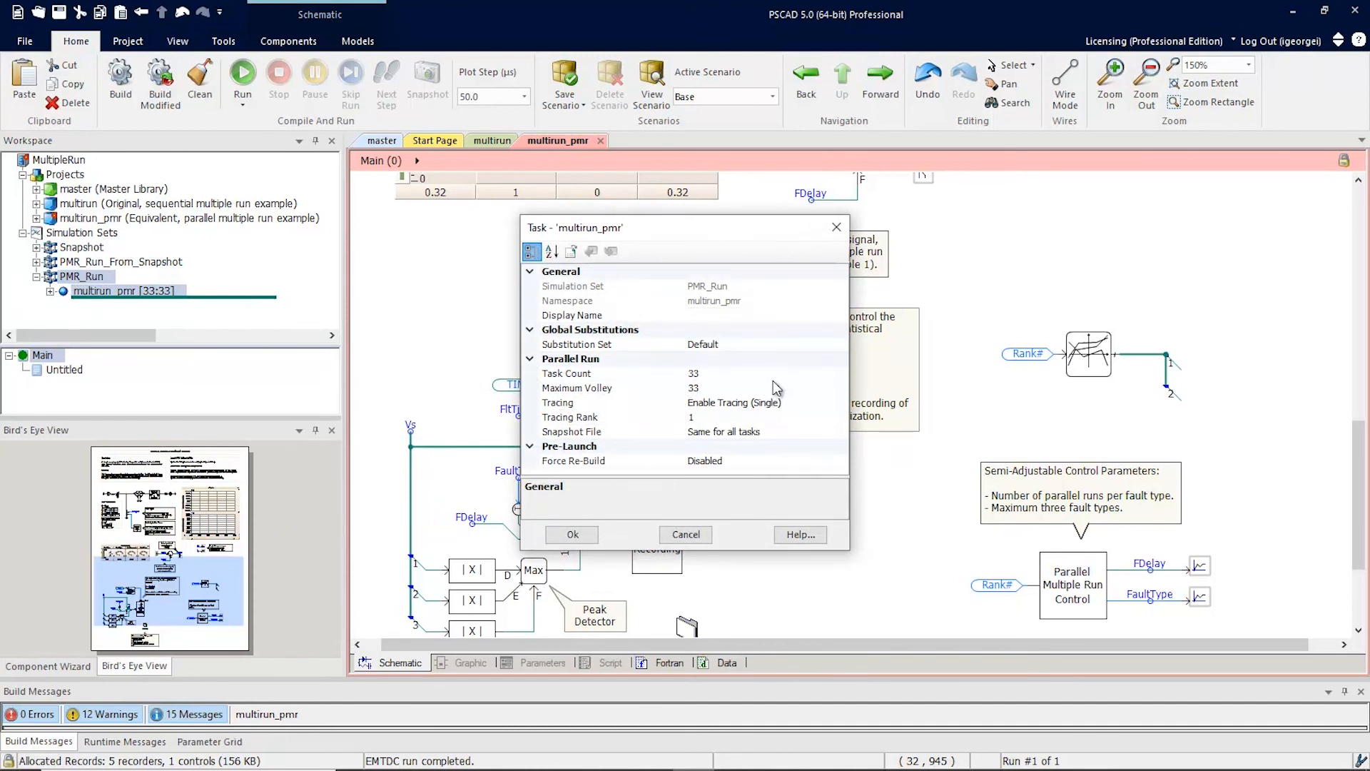
mouse_move(711, 378)
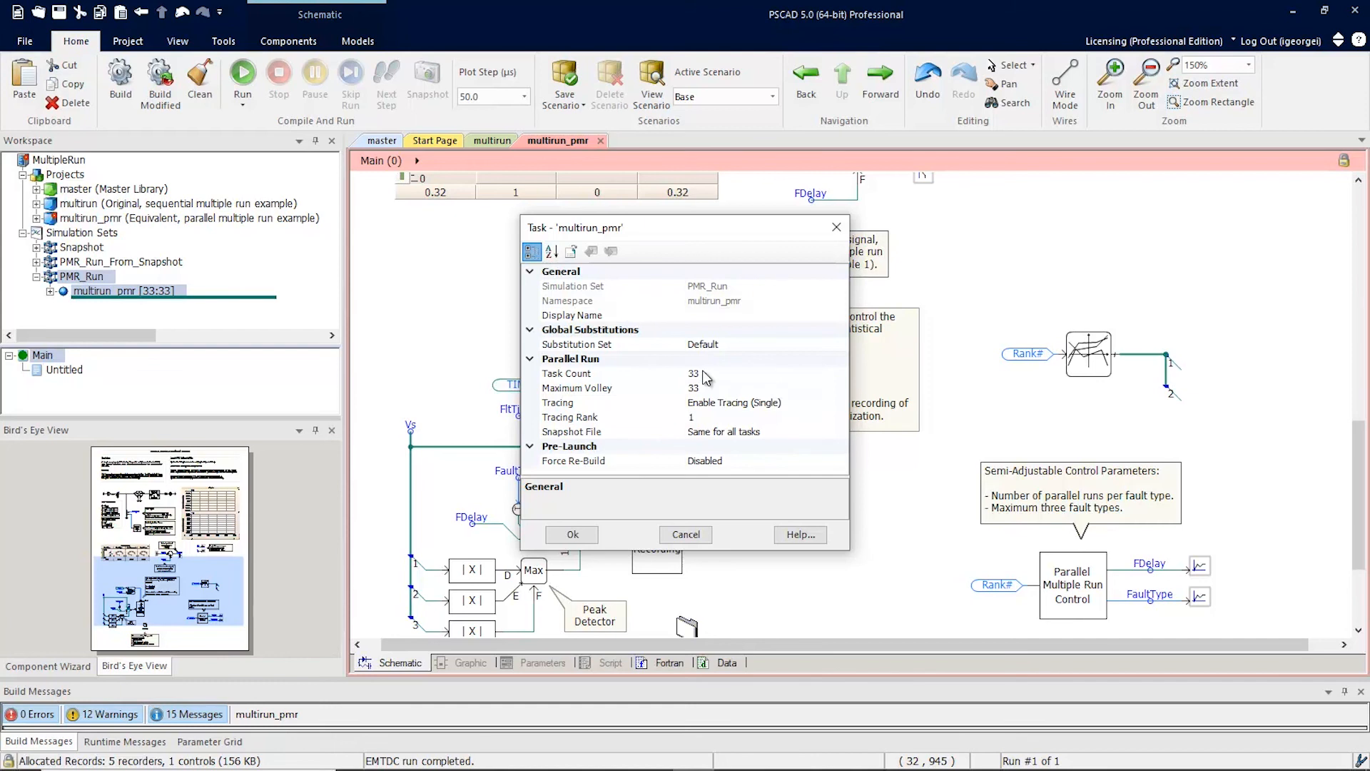
mouse_move(709, 377)
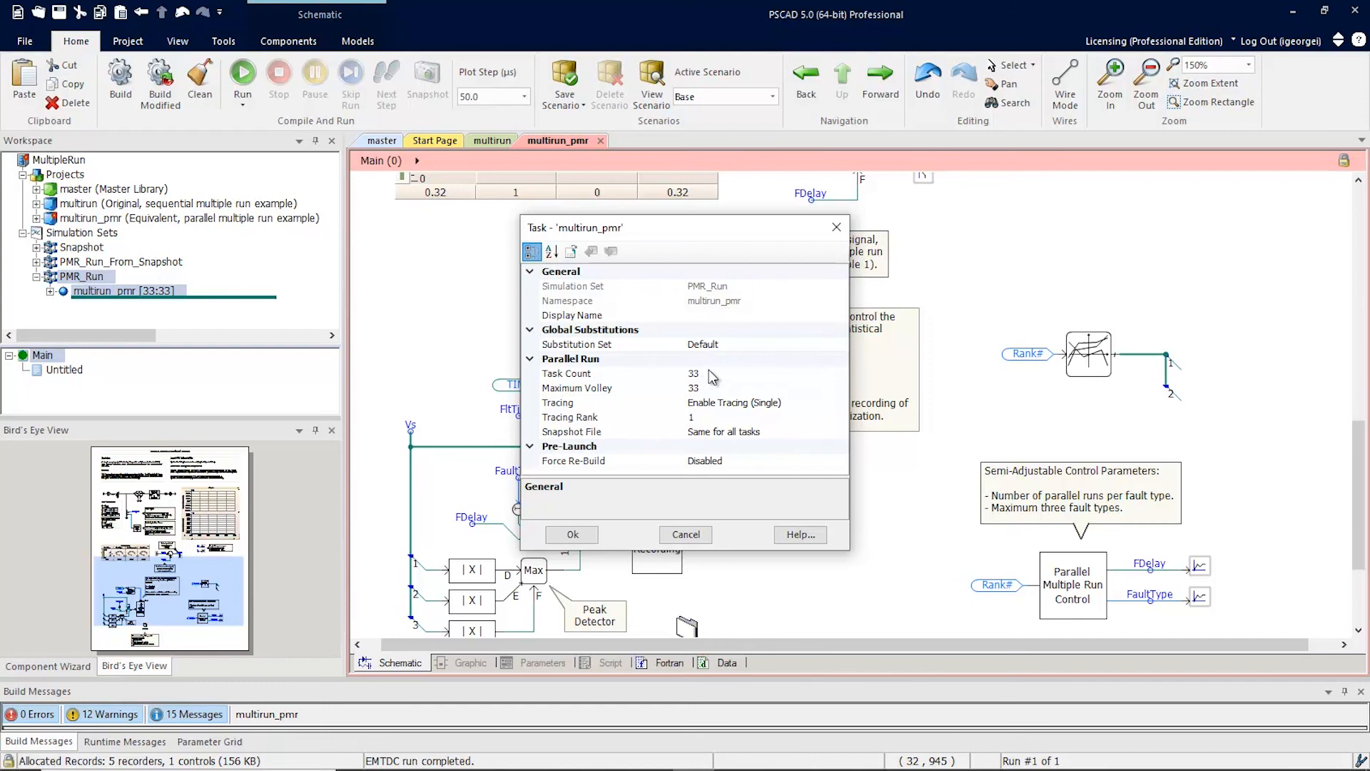
mouse_move(720, 380)
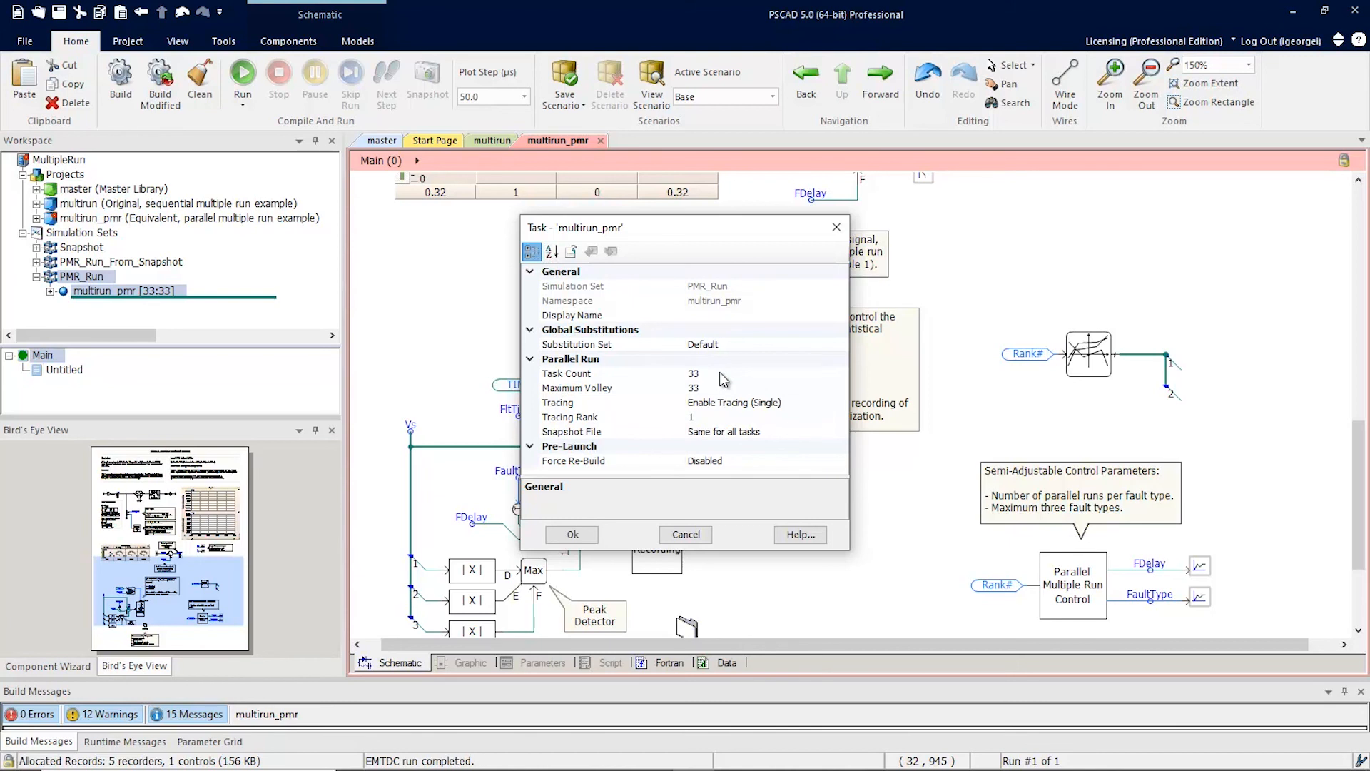
mouse_move(719, 396)
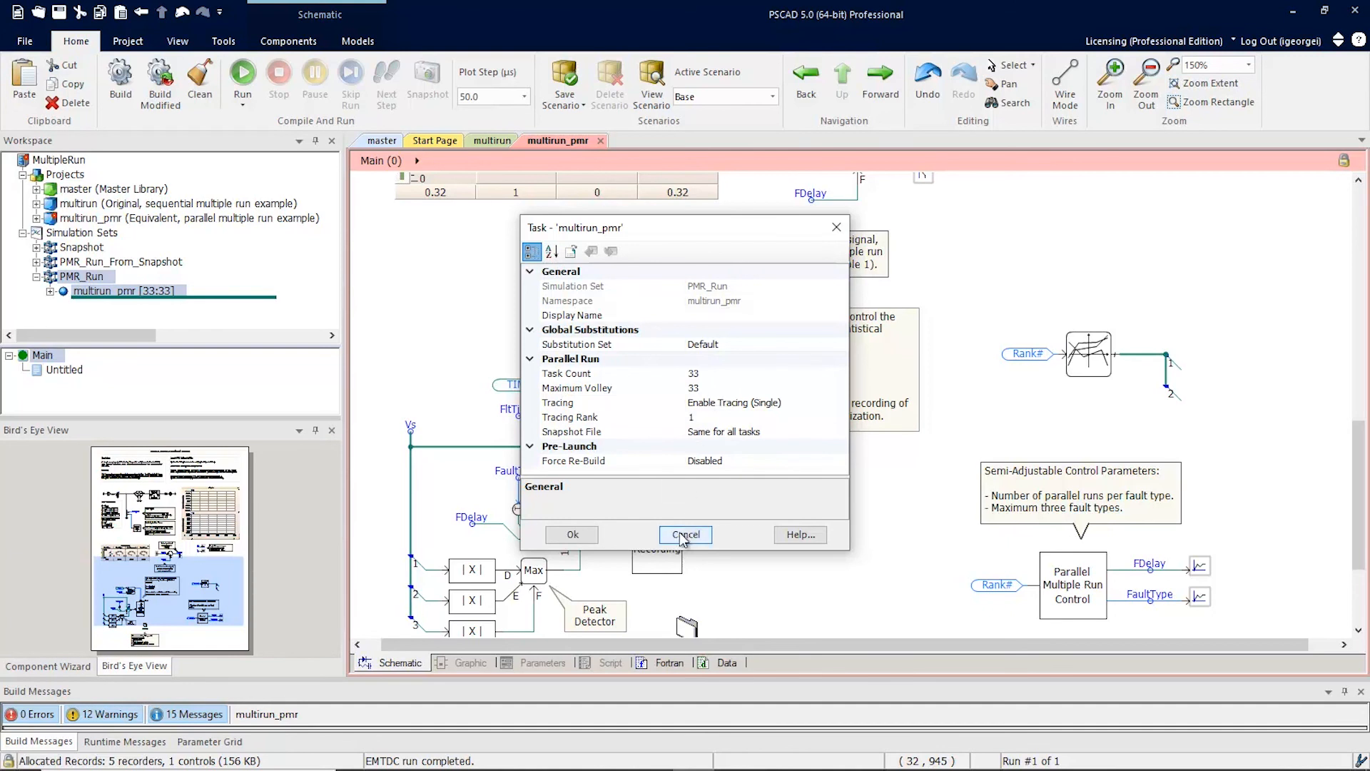
left_click(685, 534)
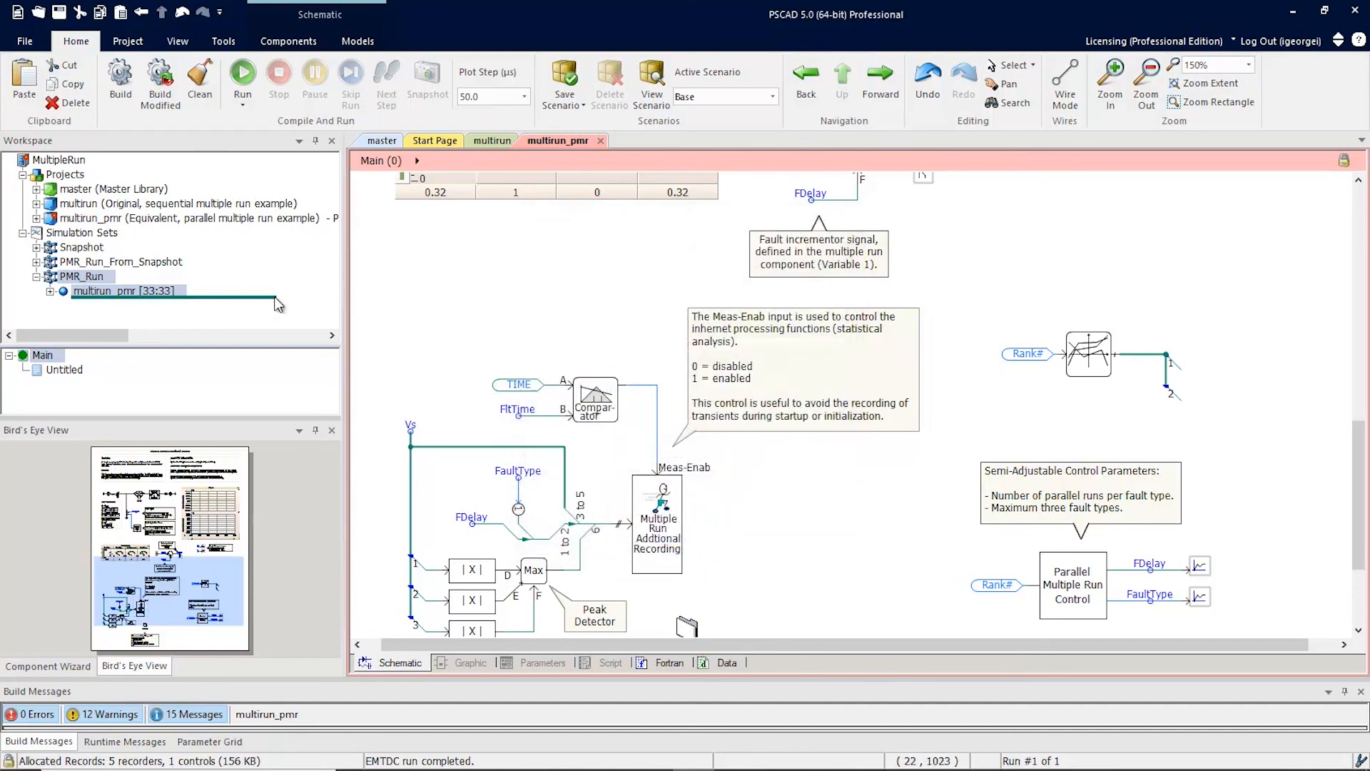
Step: Run PMR_Run and check the 33-task progress list, finishing with 0 errors
right_click(83, 276)
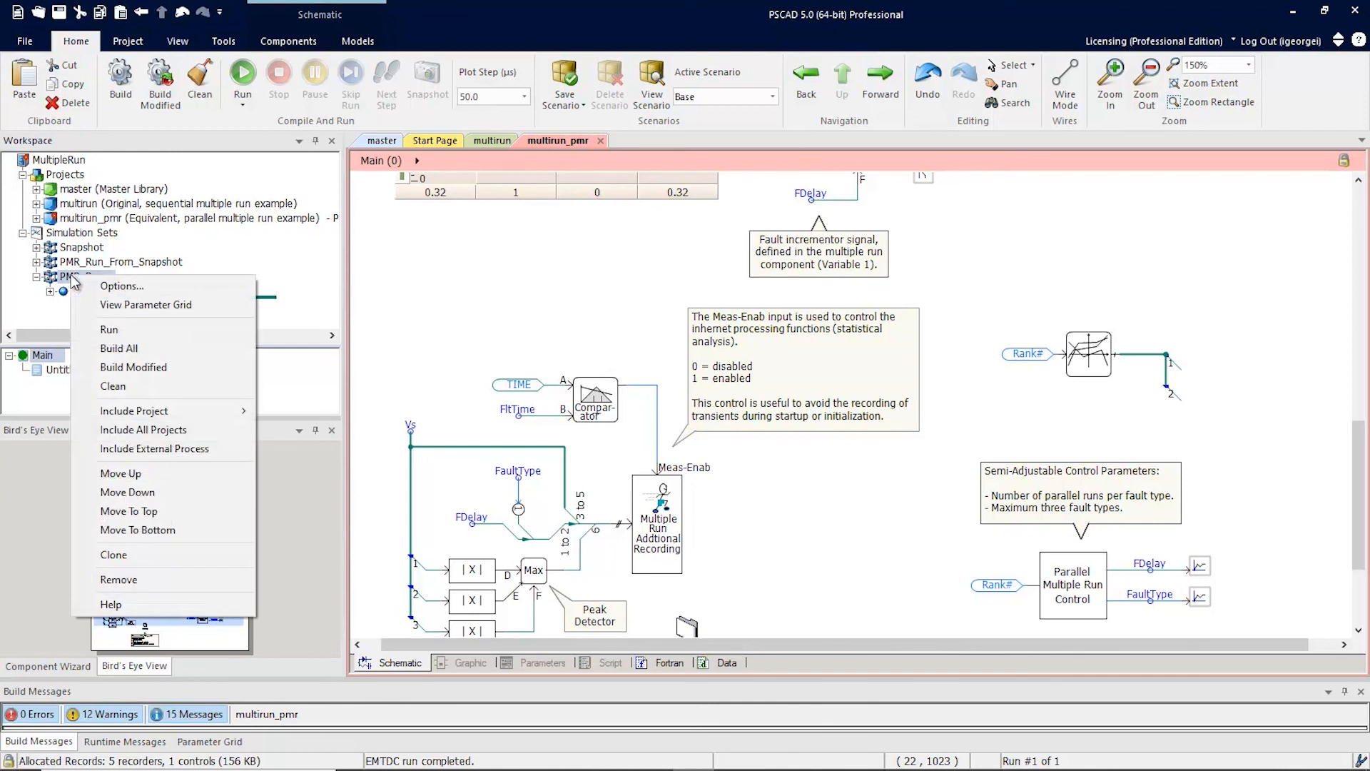
left_click(108, 328)
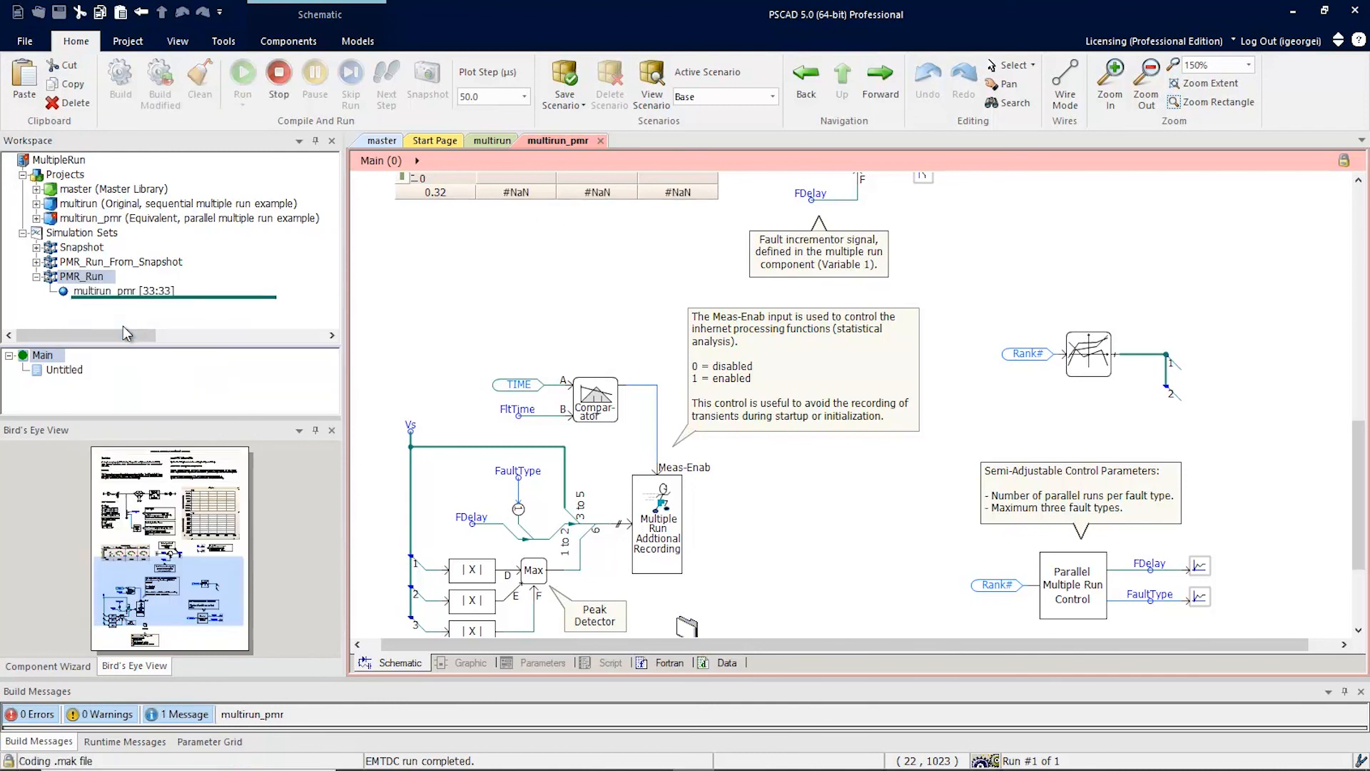
left_click(242, 73)
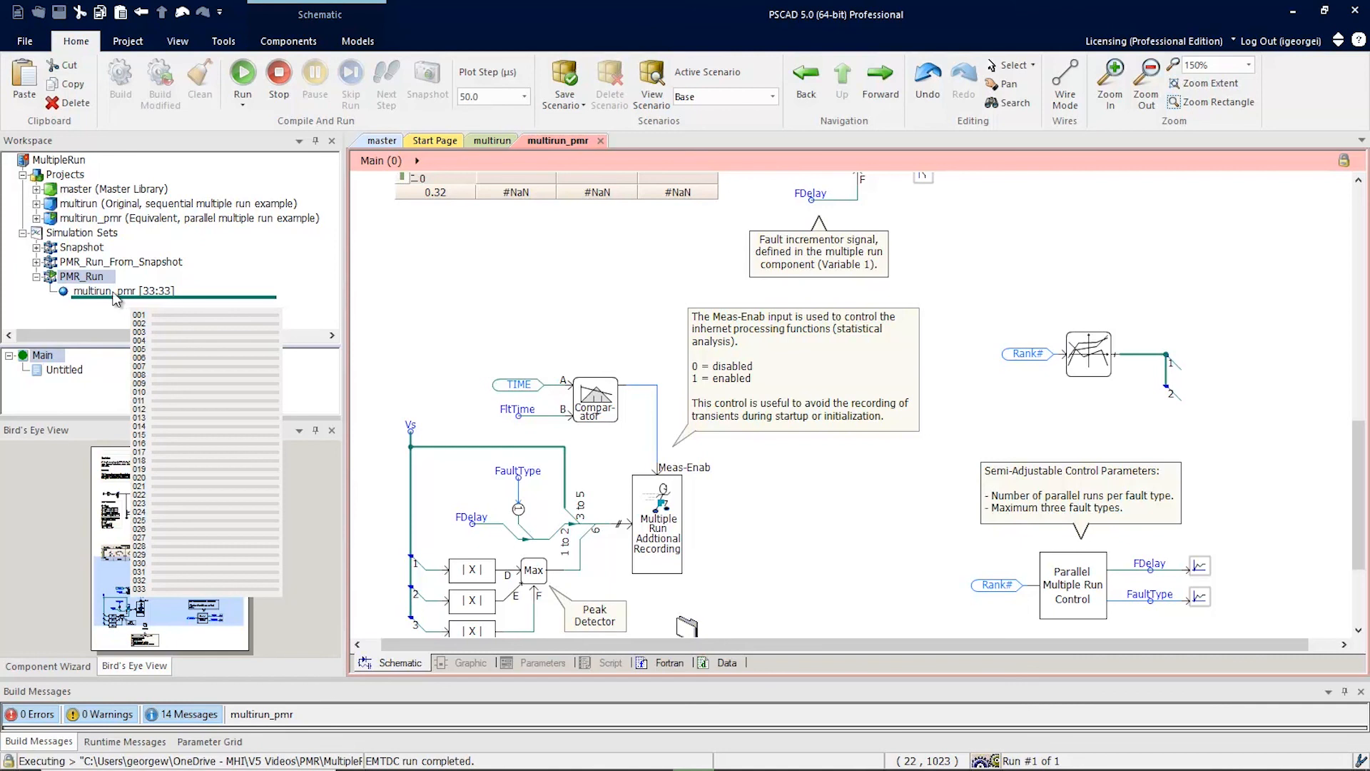
left_click(242, 74)
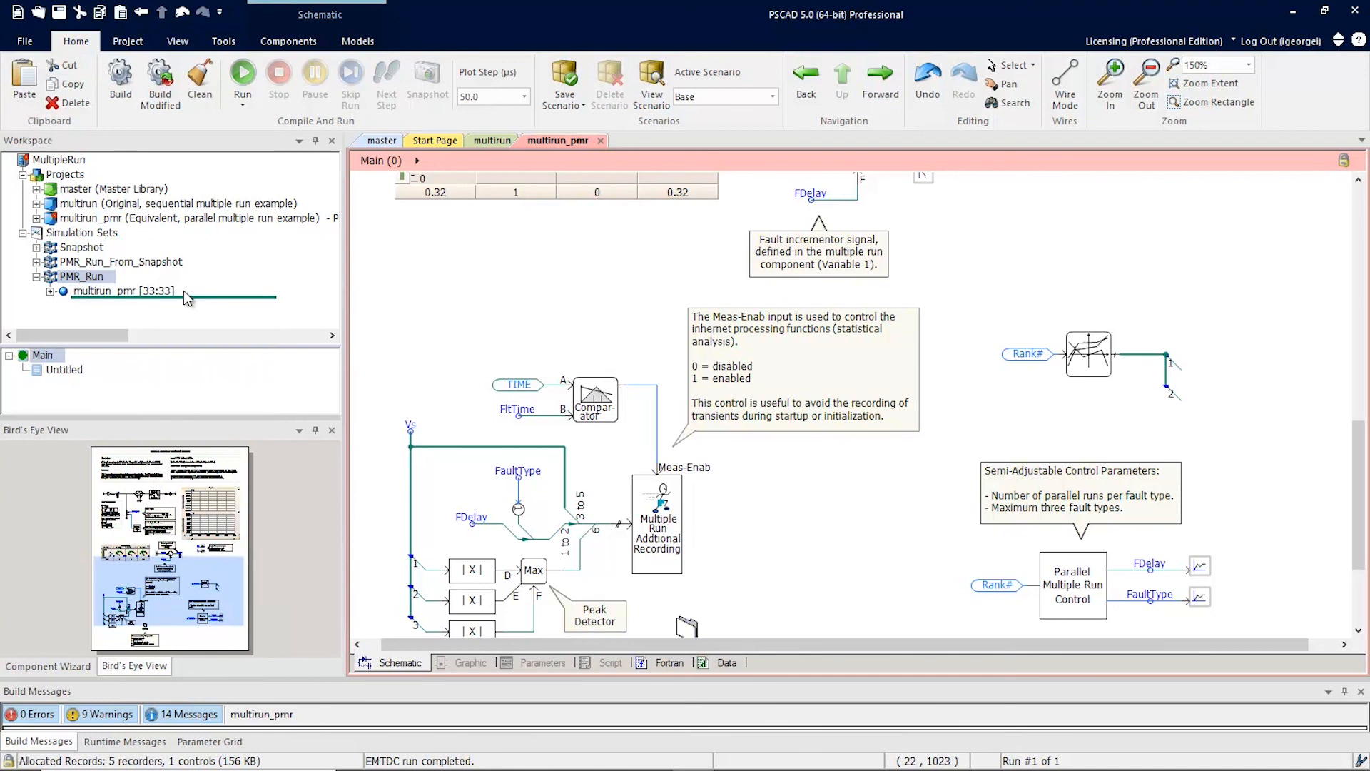
Step: Set Maximum Volley to 3 in the multirun_pmr task Options and confirm
right_click(123, 291)
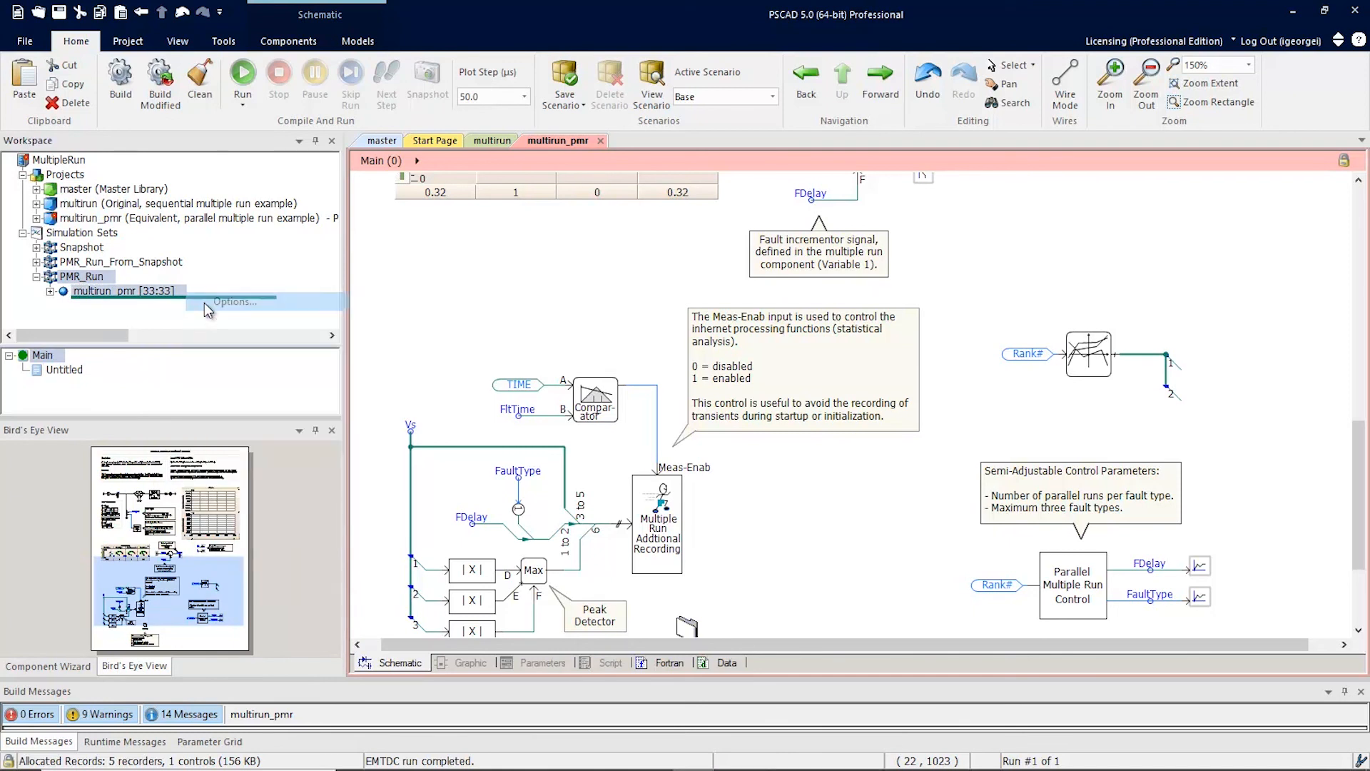
left_click(233, 300)
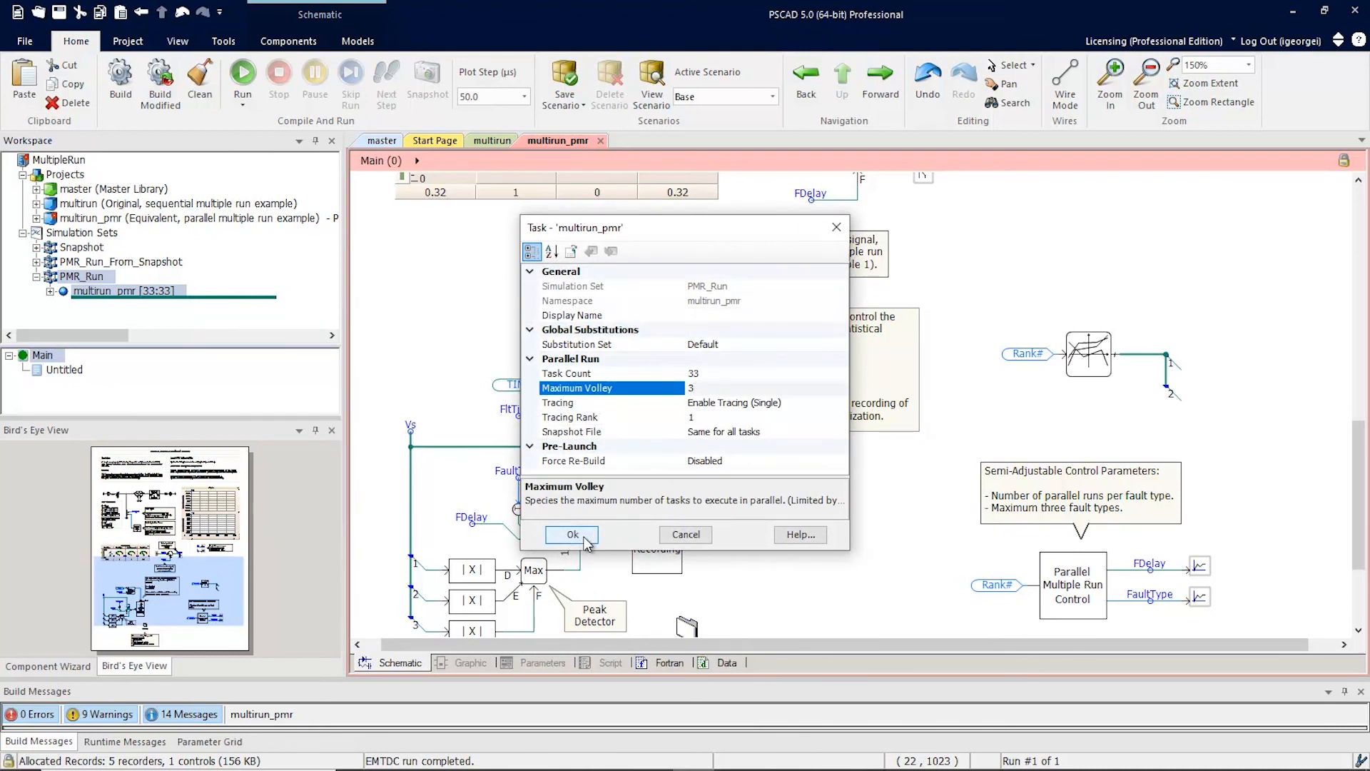
left_click(572, 534)
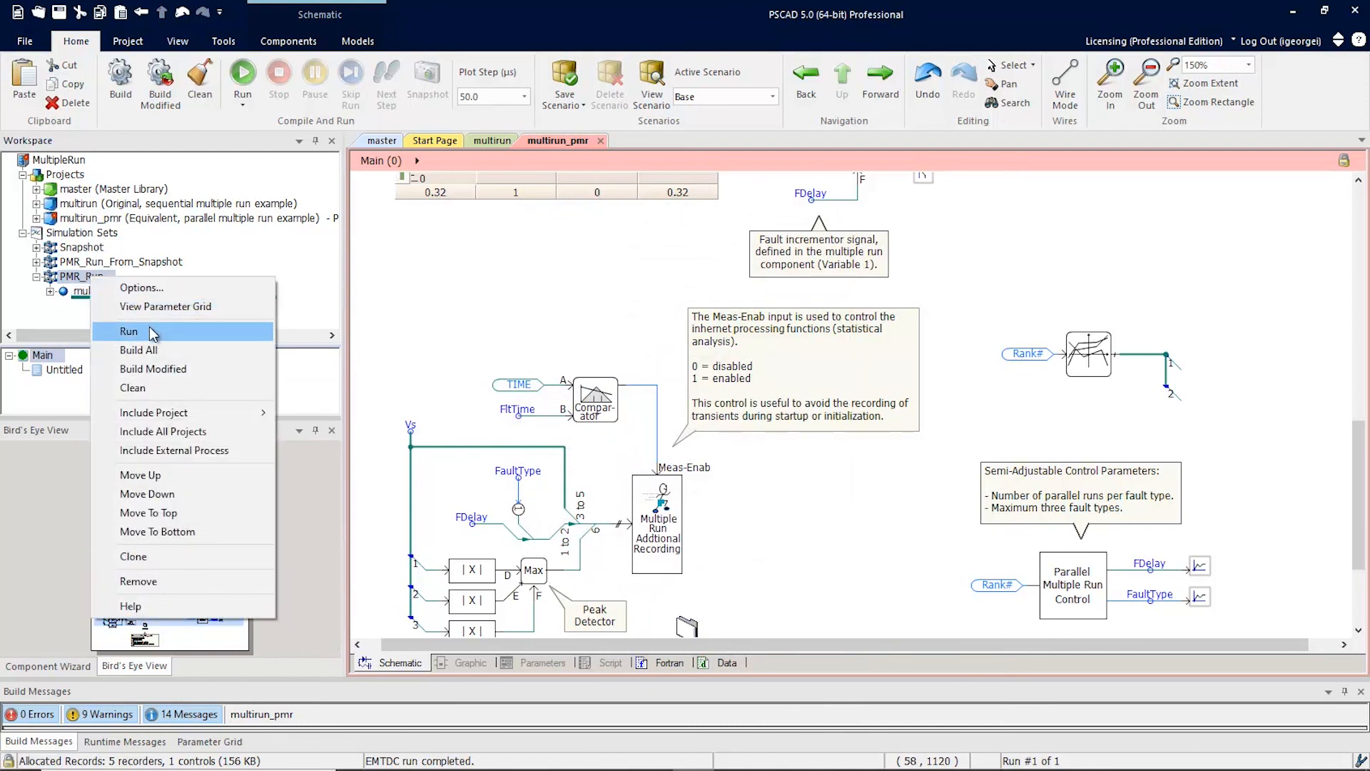
Step: Rerun PMR_Run with the multirun_pmr task executing as 33:3
left_click(128, 330)
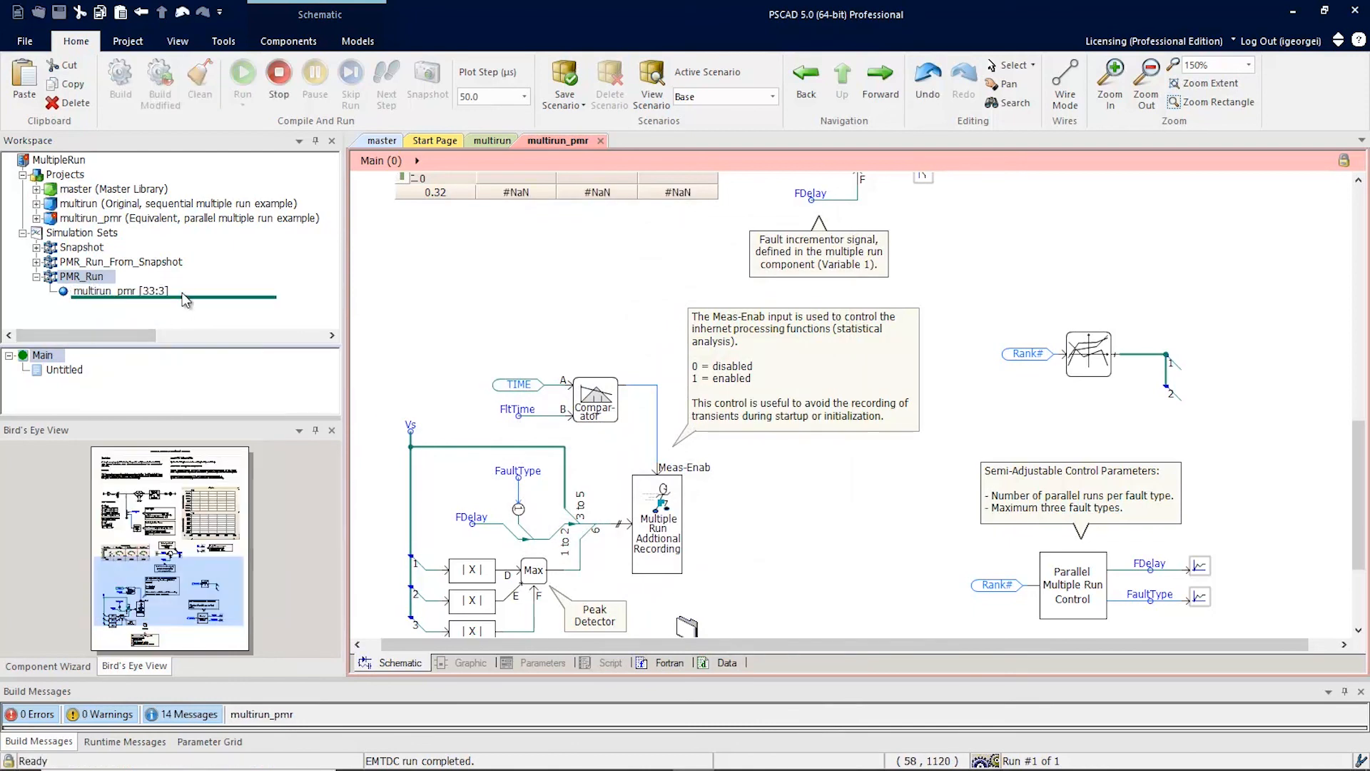
left_click(242, 78)
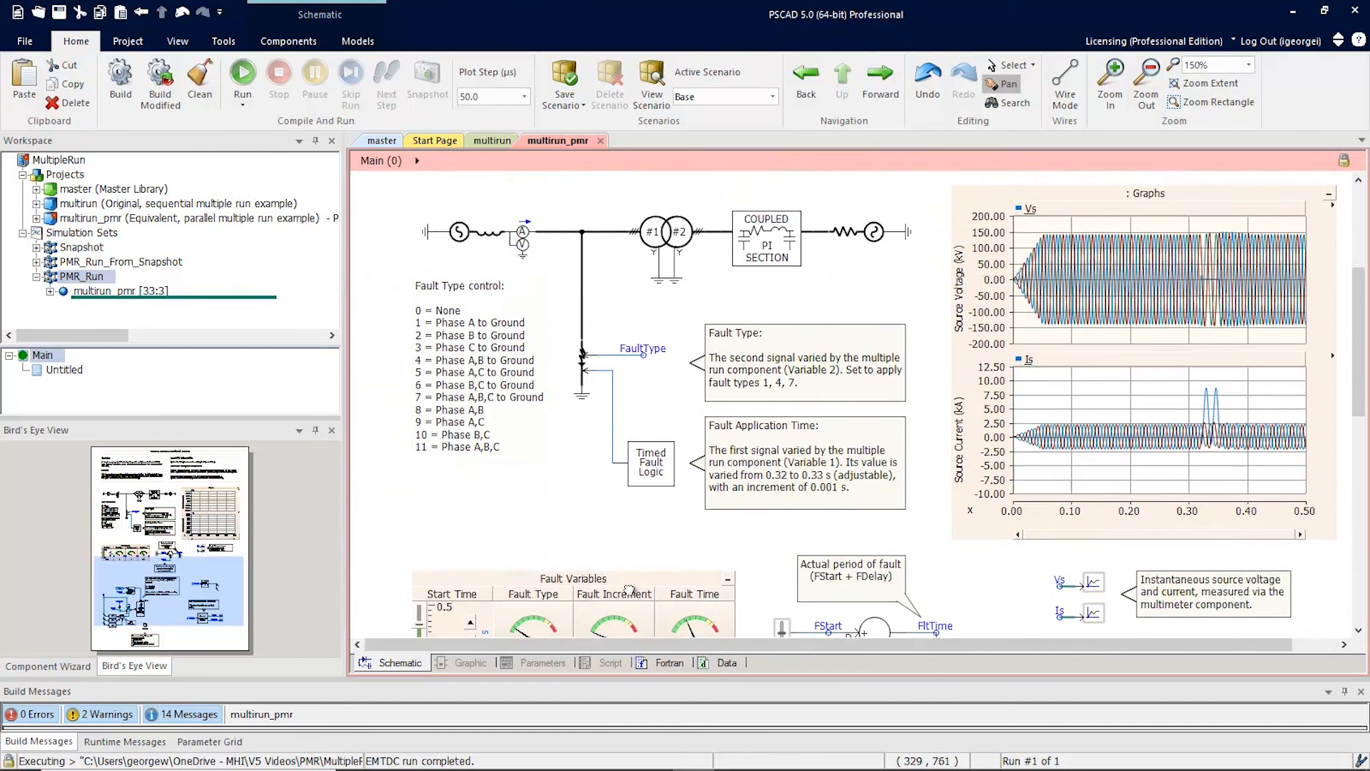
Step: Scroll the schematic back up to the Parallel Multiple Run (PMR) Example title block
scroll("down", 3)
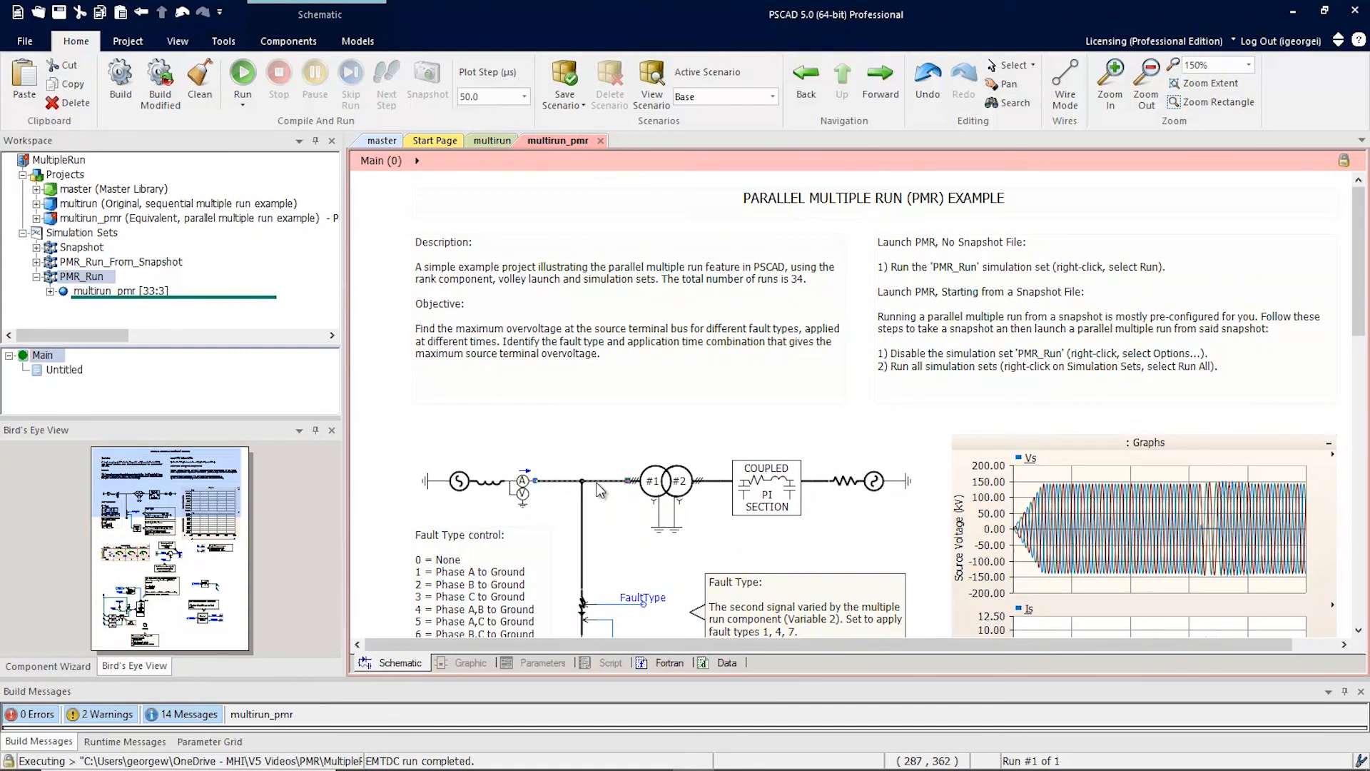
mouse_move(654, 480)
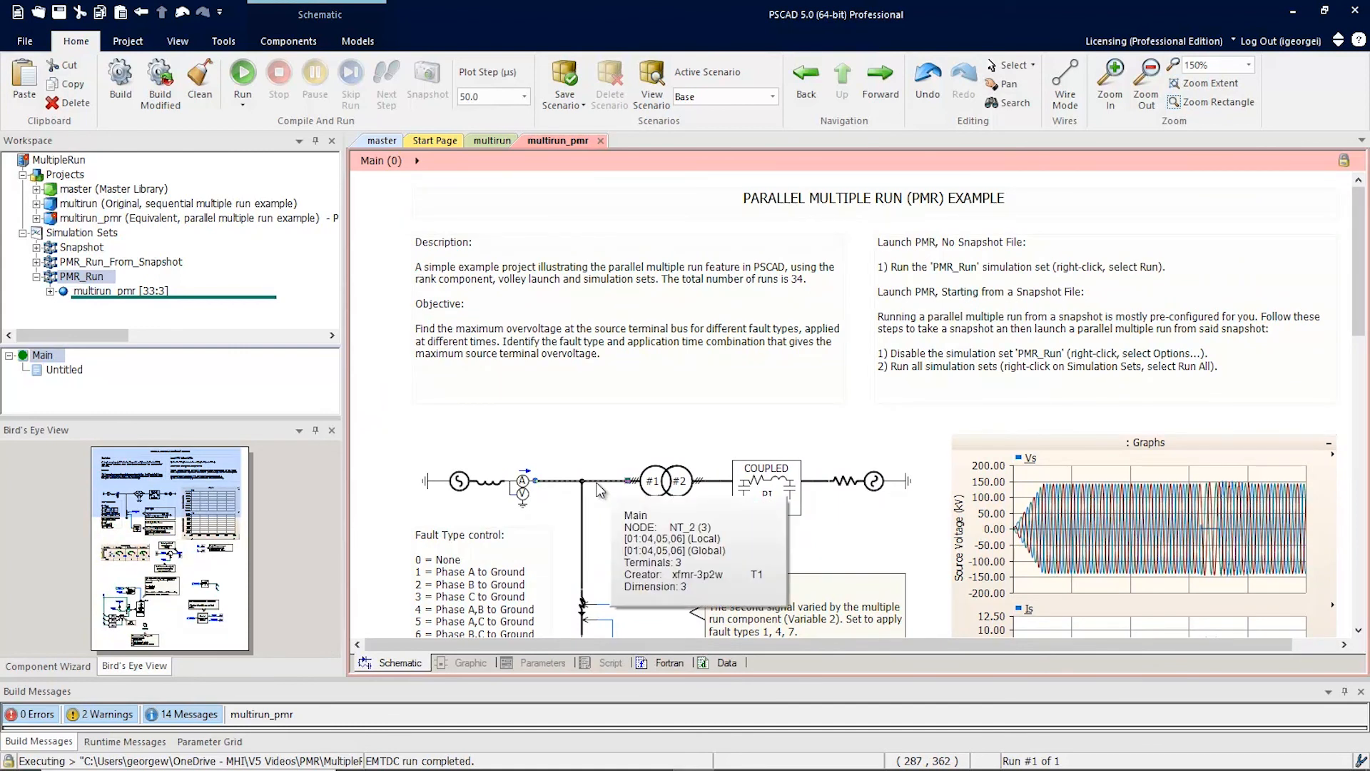